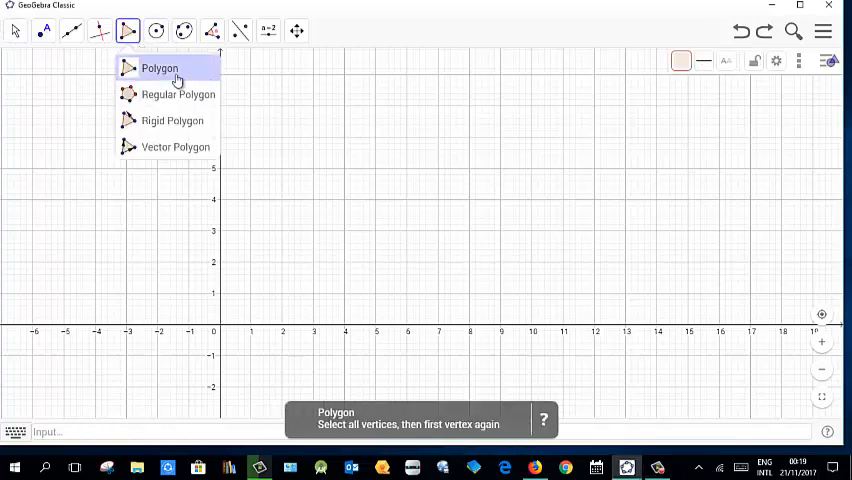
Step: Draw the flag polygon through (2,6), (2,1), (2,3), (4,3), (3,4) and (5,4)
left_click(159, 68)
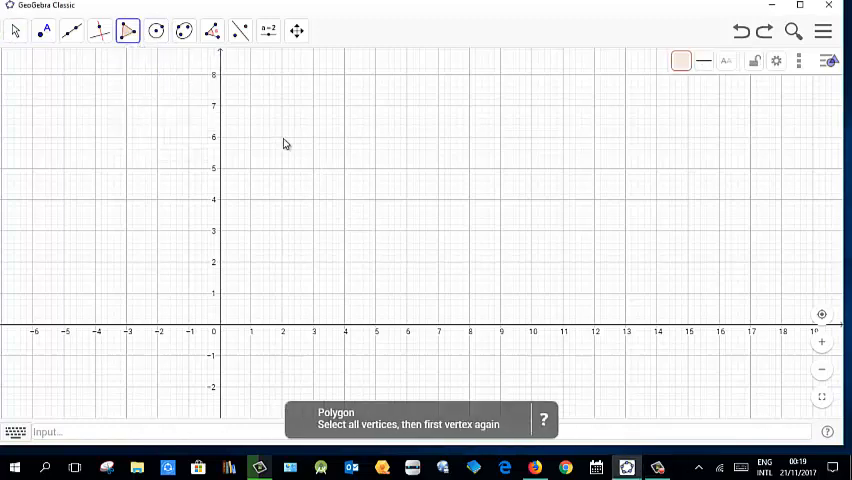
left_click(282, 137)
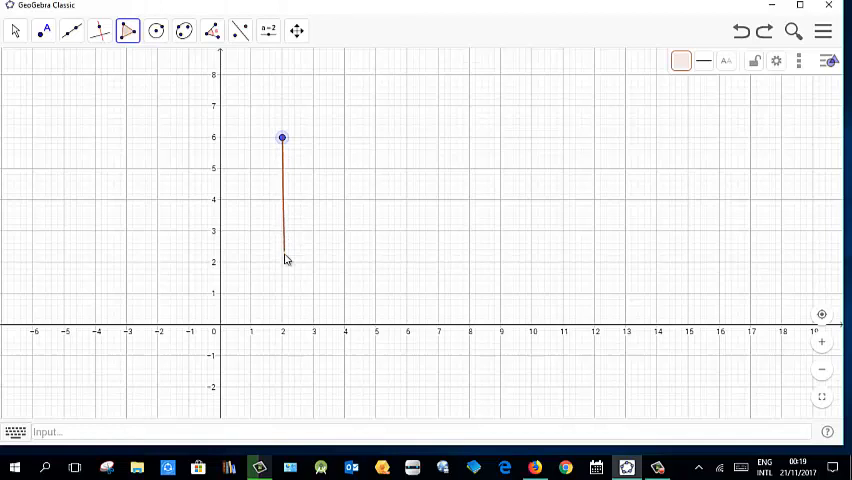
left_click_drag(283, 258, 283, 300)
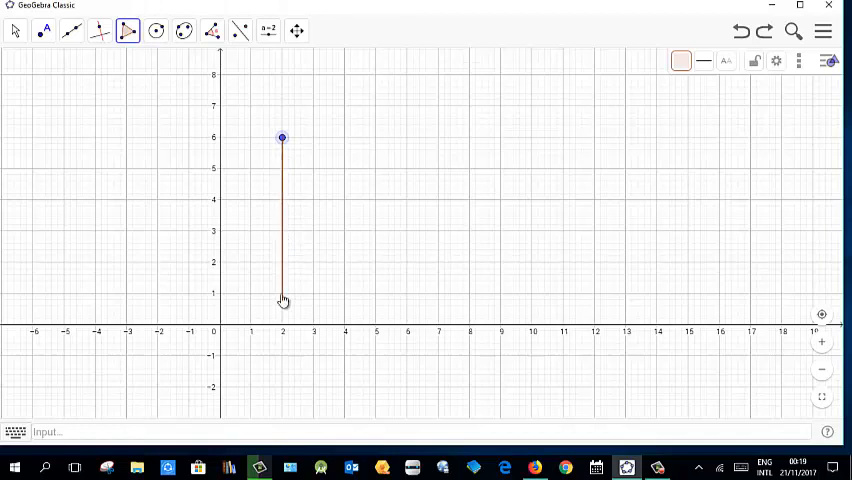
left_click(283, 299)
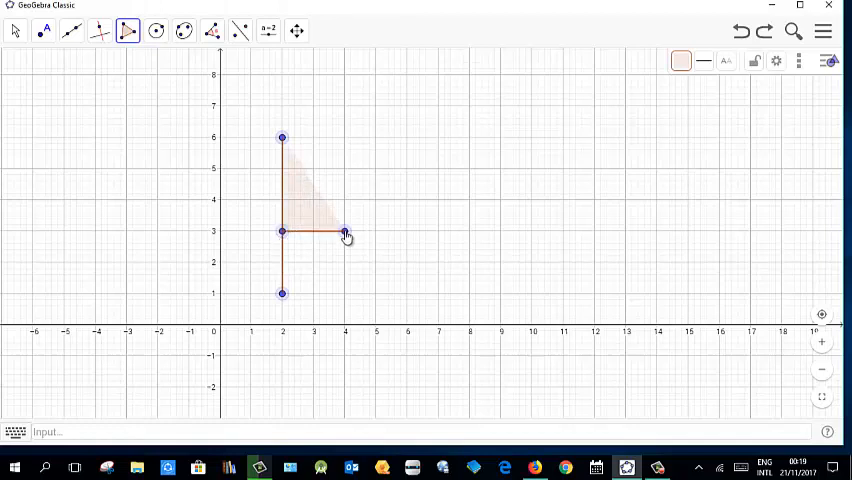
left_click_drag(345, 232, 314, 200)
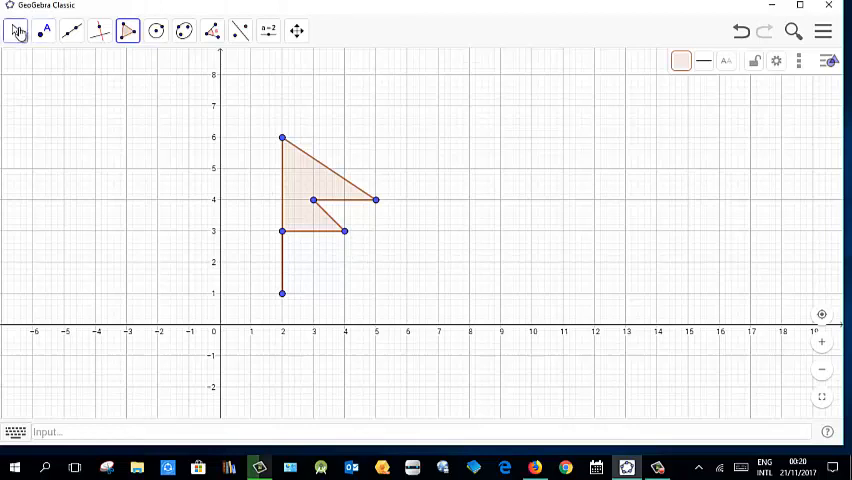
Step: With the Move tool, drag flag vertices to (3,4), (6,4), (2,2) and (6,2)
left_click(16, 30)
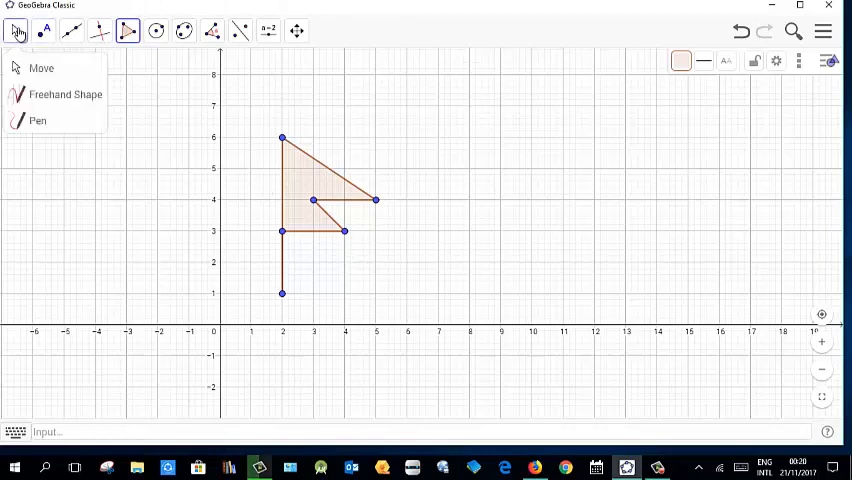
left_click(41, 67)
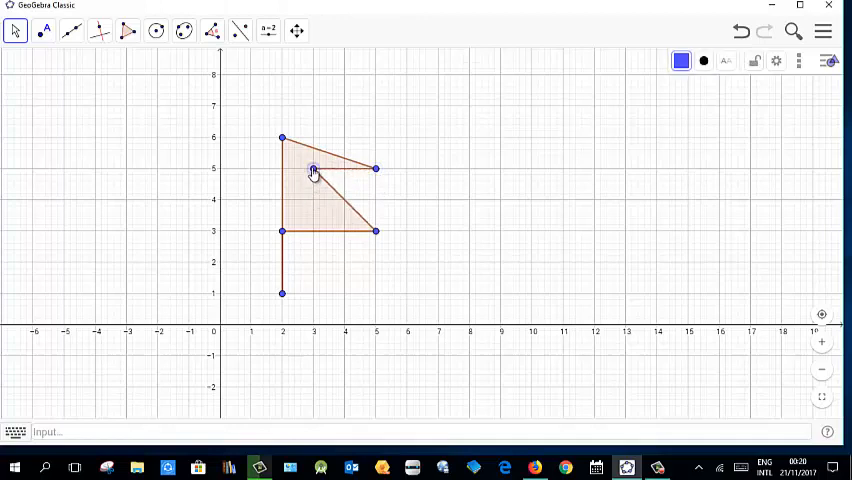
left_click_drag(314, 168, 314, 200)
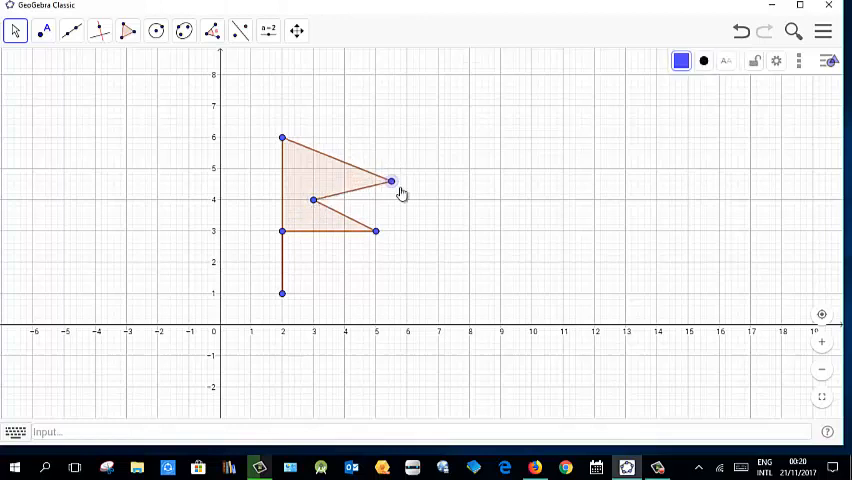
left_click_drag(390, 182, 407, 199)
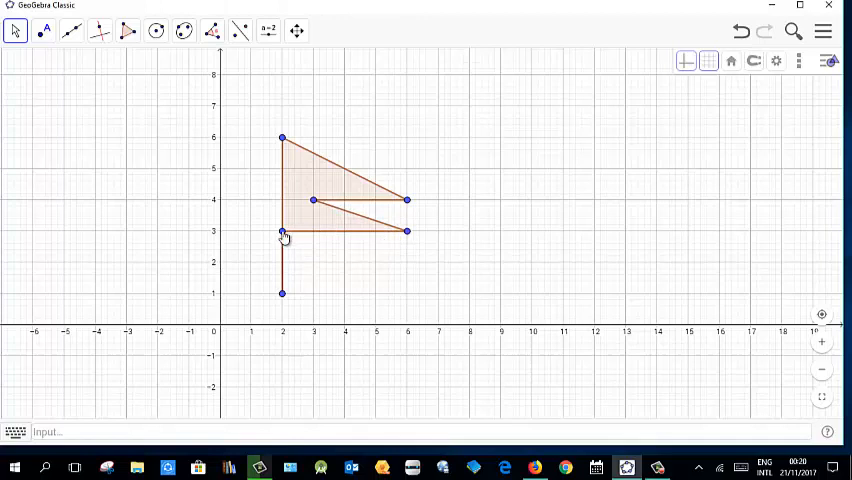
left_click_drag(282, 231, 282, 263)
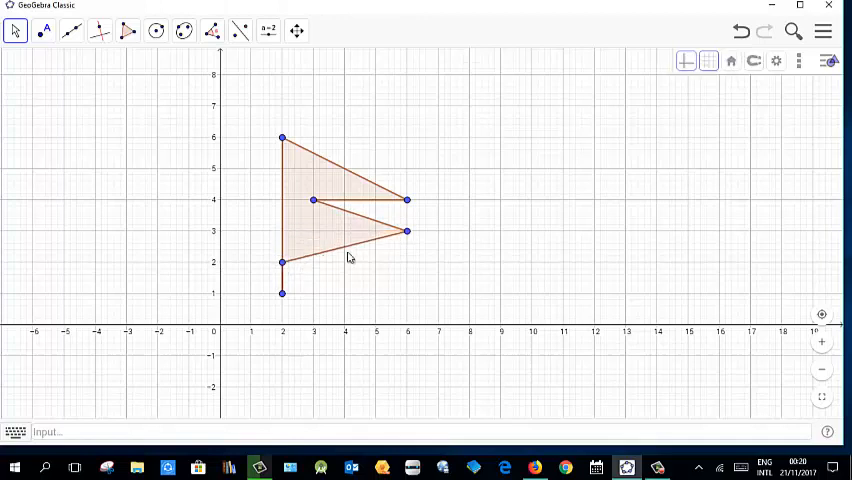
left_click_drag(407, 231, 407, 263)
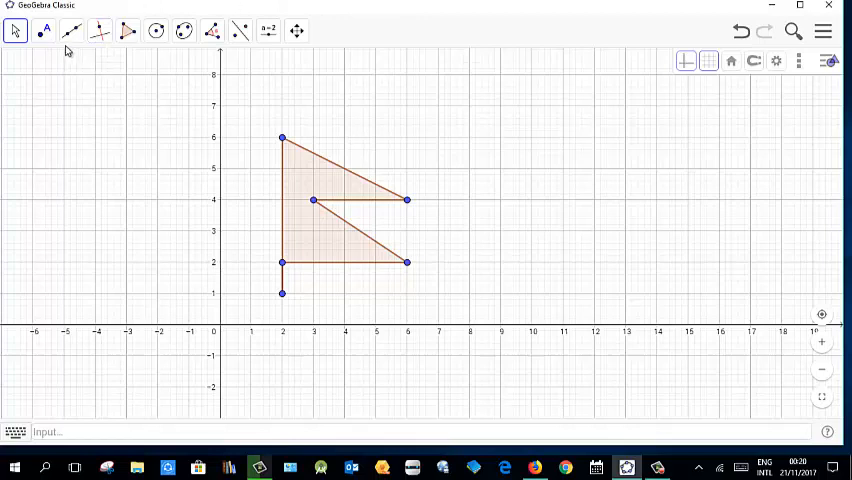
Step: Select the Vector tool from the line tools group
left_click(71, 30)
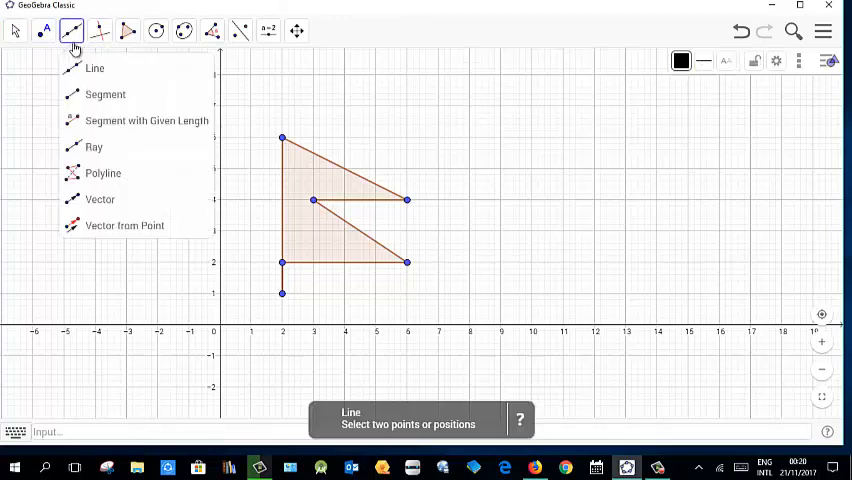
mouse_move(100, 199)
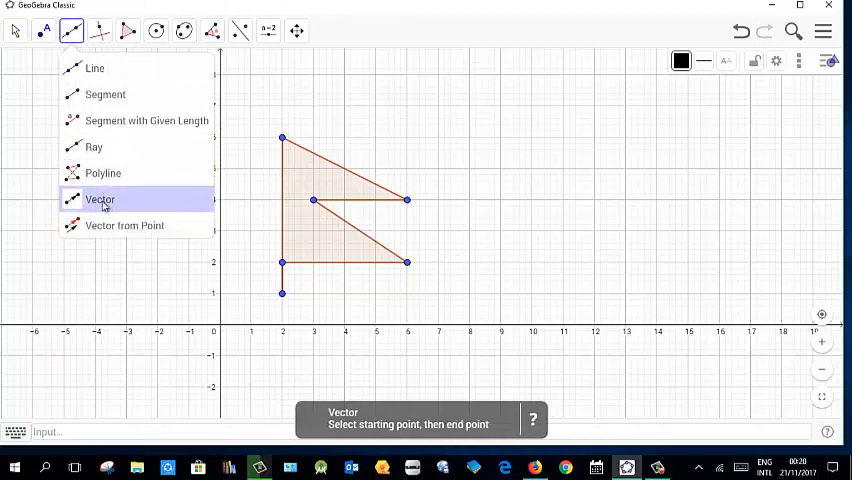
left_click(100, 199)
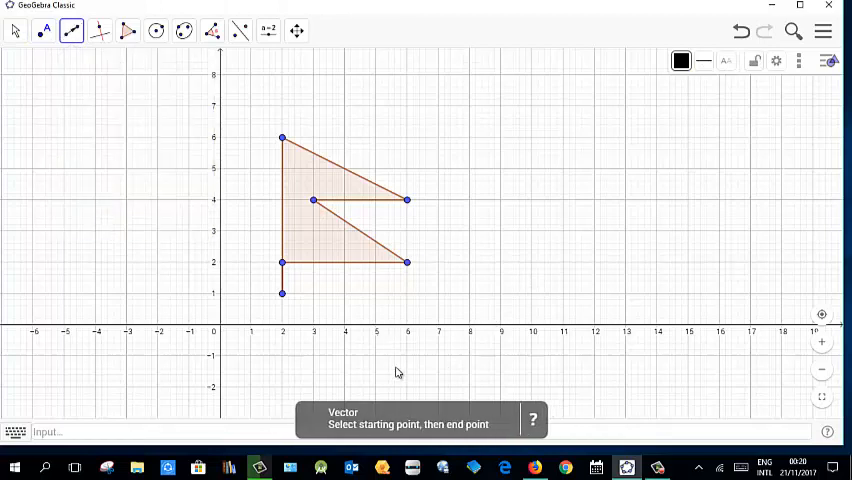
mouse_move(315, 390)
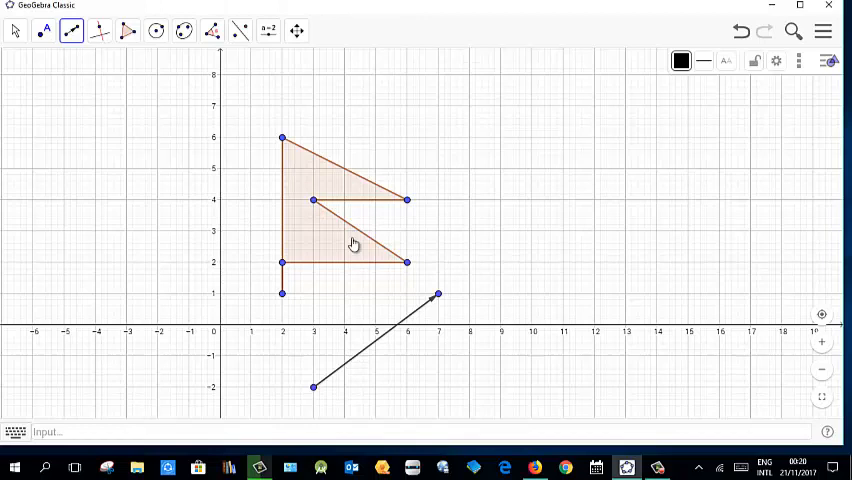
mouse_move(349, 227)
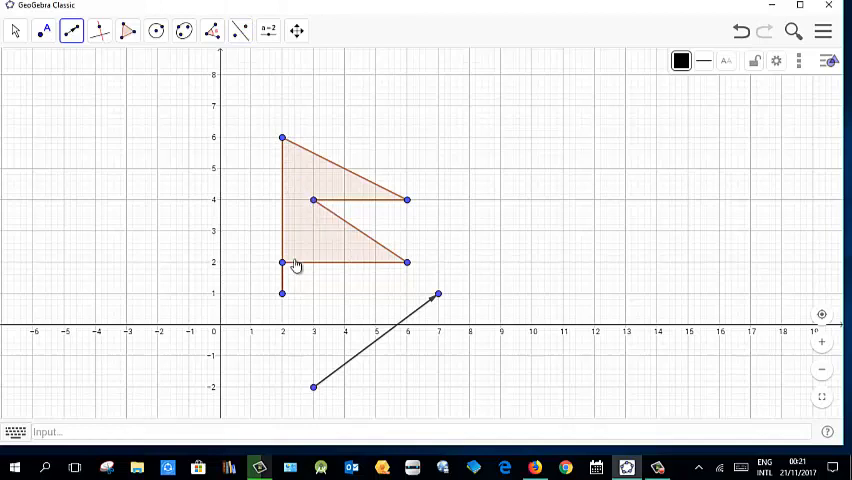
mouse_move(227, 197)
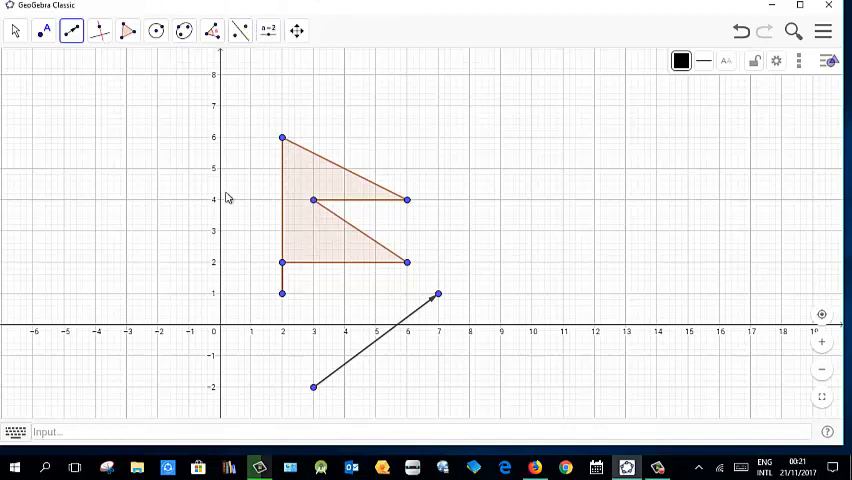
mouse_move(394, 245)
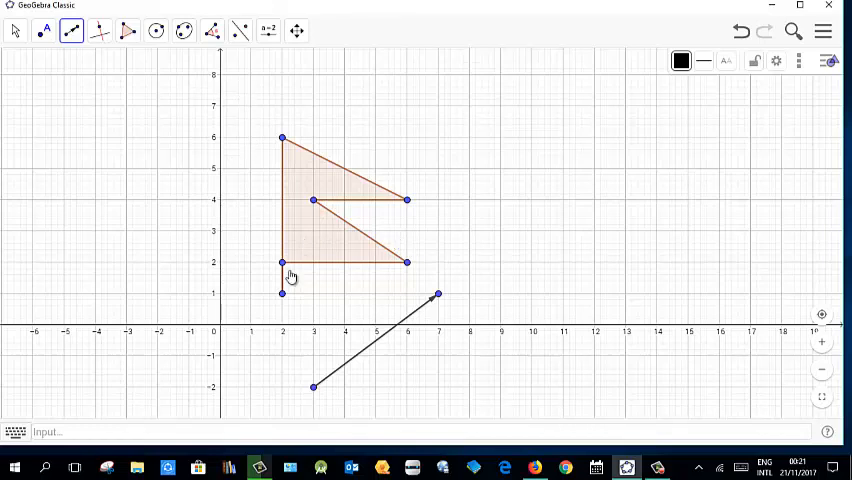
mouse_move(353, 214)
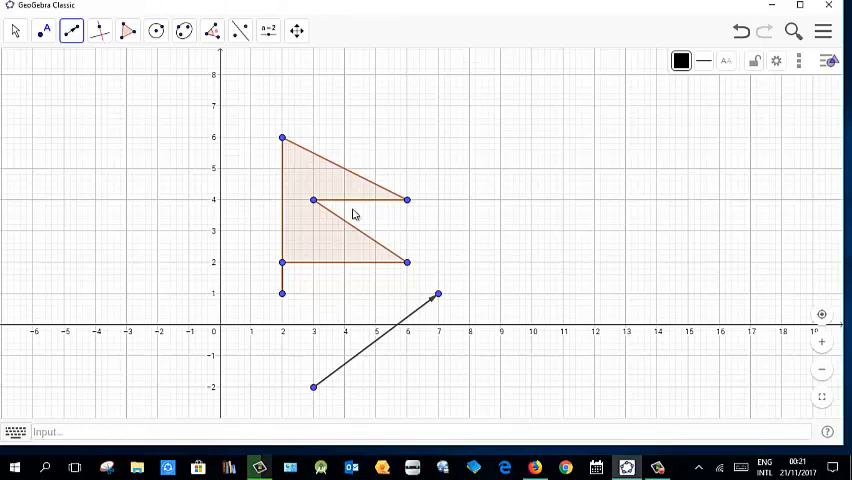
mouse_move(383, 250)
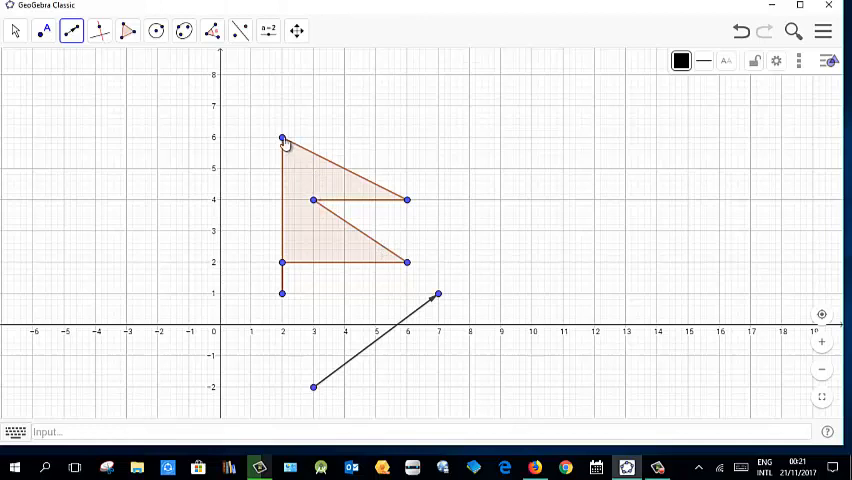
Step: Open the Settings of point A at (2, 6) and return to the Move tool
right_click(283, 138)
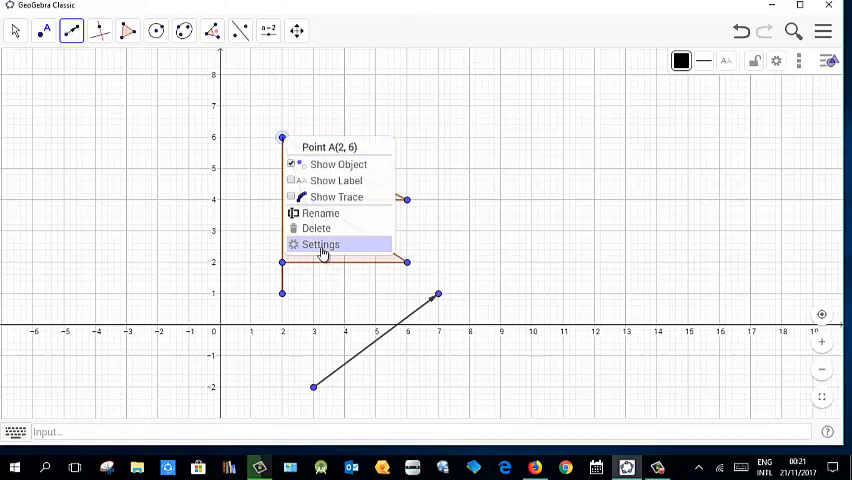
left_click(320, 244)
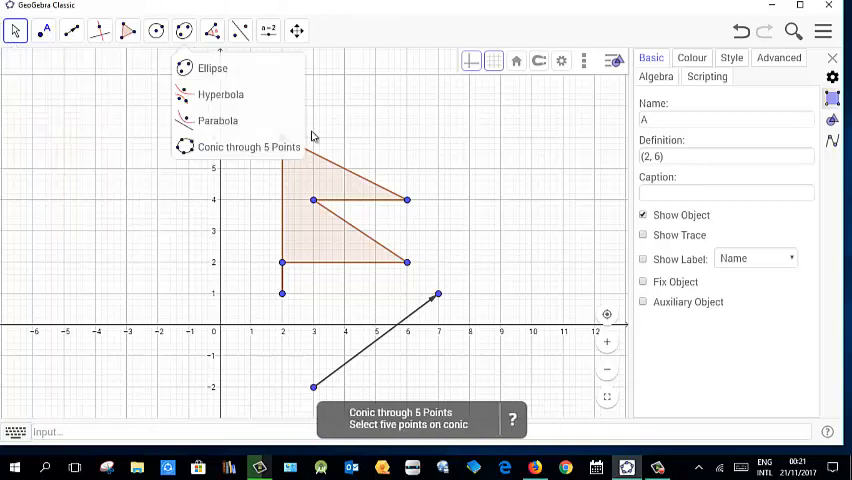
mouse_move(325, 192)
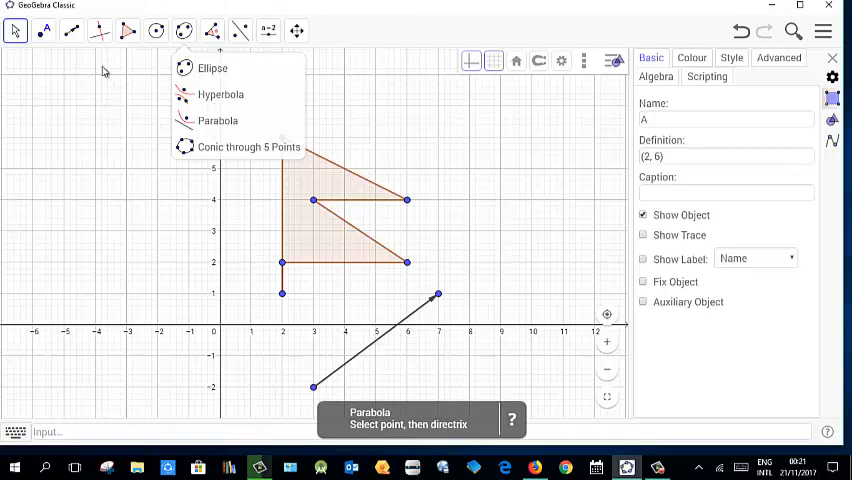
left_click(15, 31)
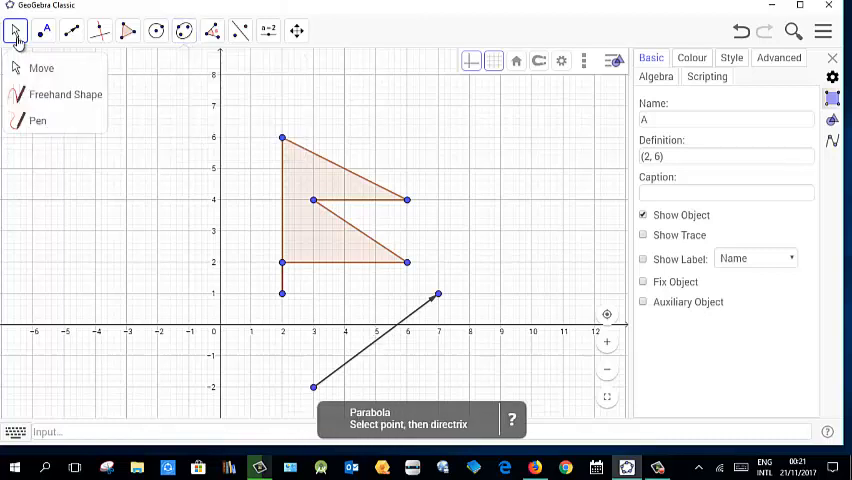
left_click(41, 68)
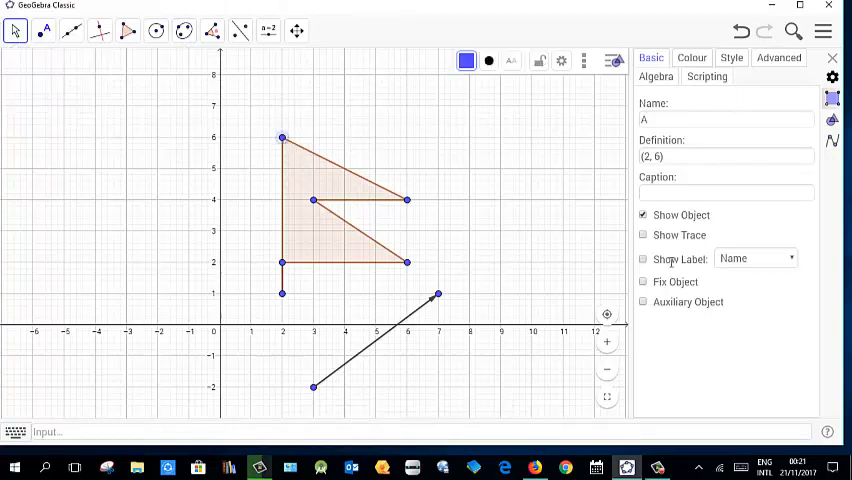
Step: Set the labels of points A, F, E, D, C and B to Name & Value
left_click(755, 258)
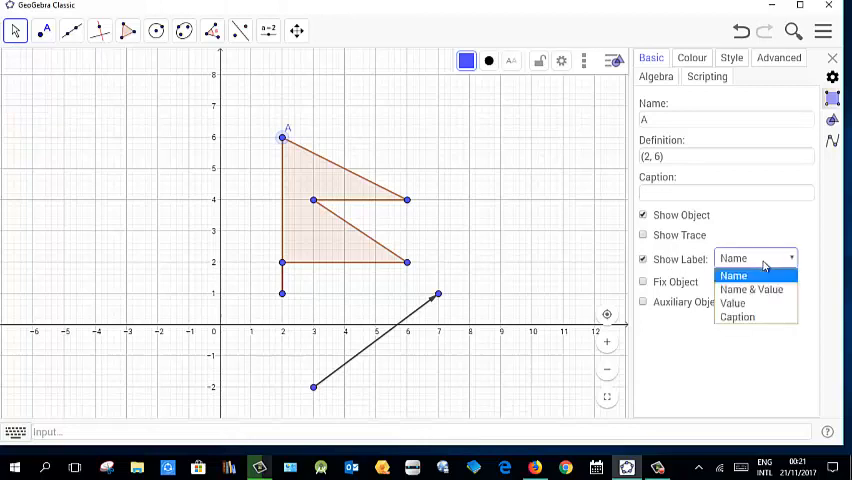
left_click(751, 289)
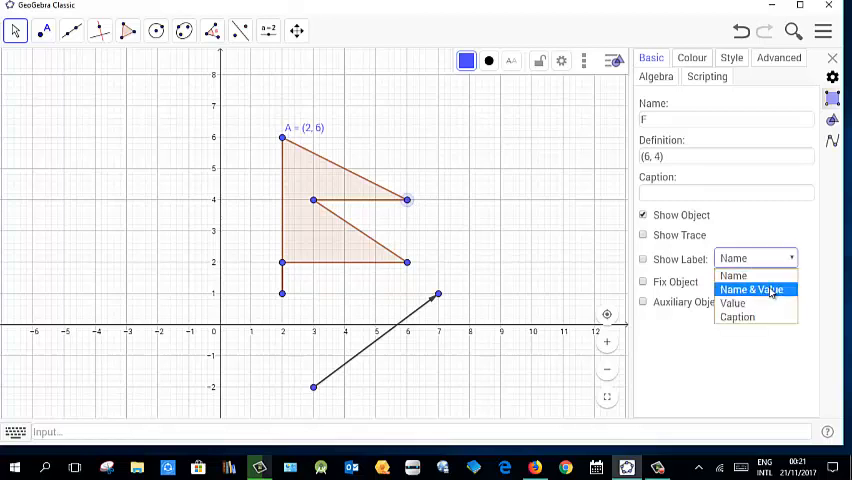
left_click(753, 289)
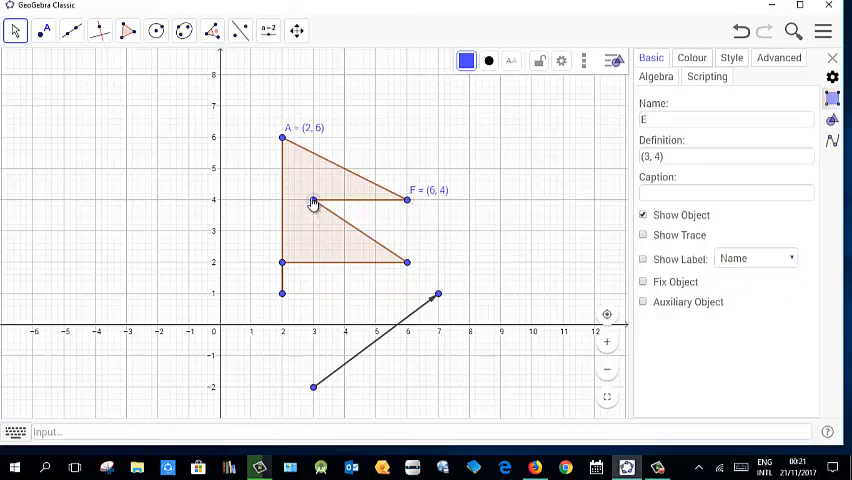
left_click(755, 258)
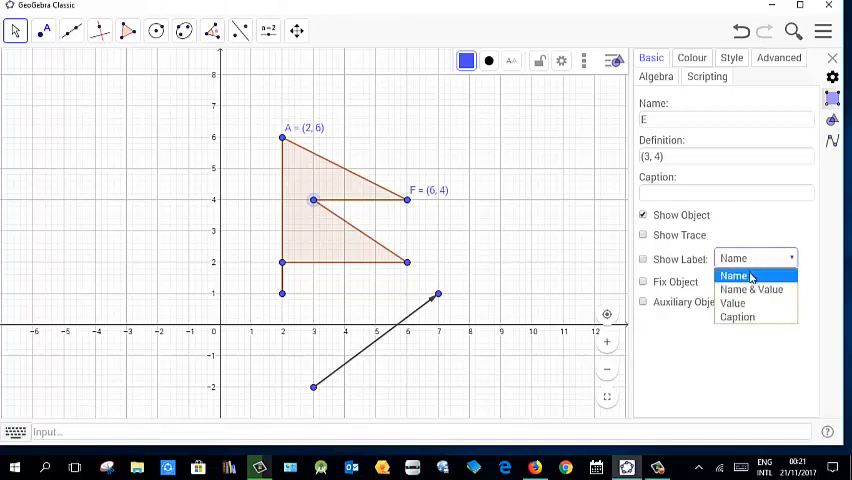
left_click(751, 289)
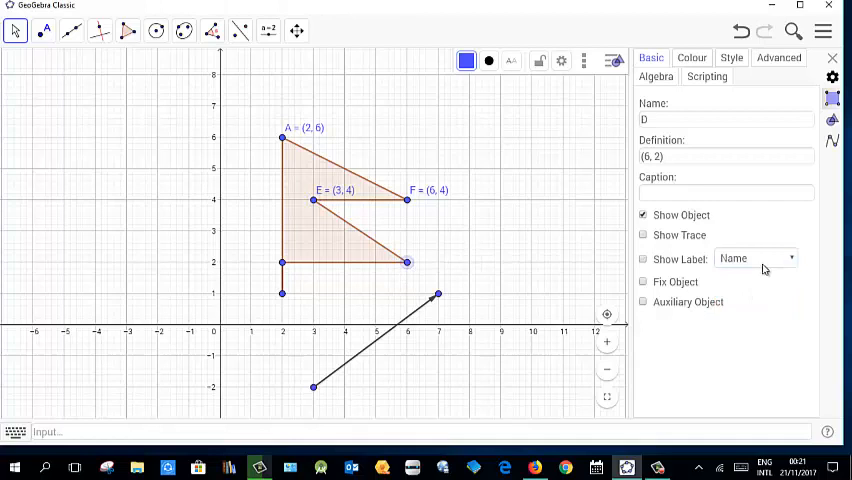
left_click(755, 258)
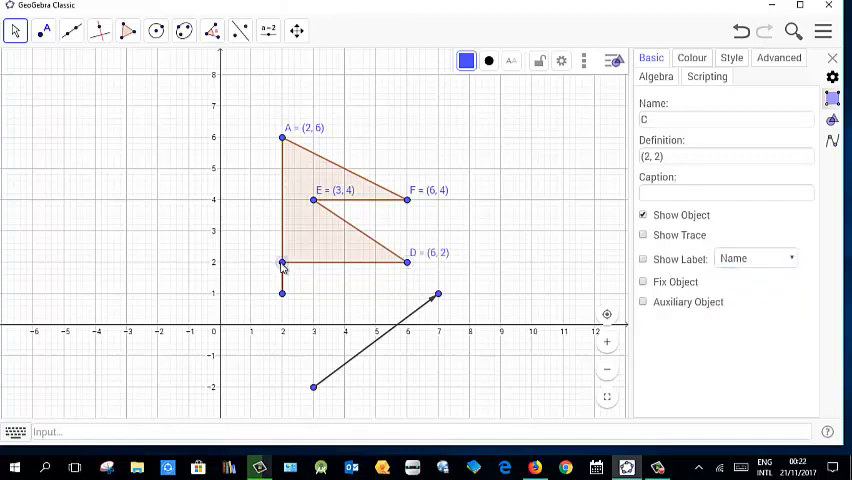
left_click(755, 258)
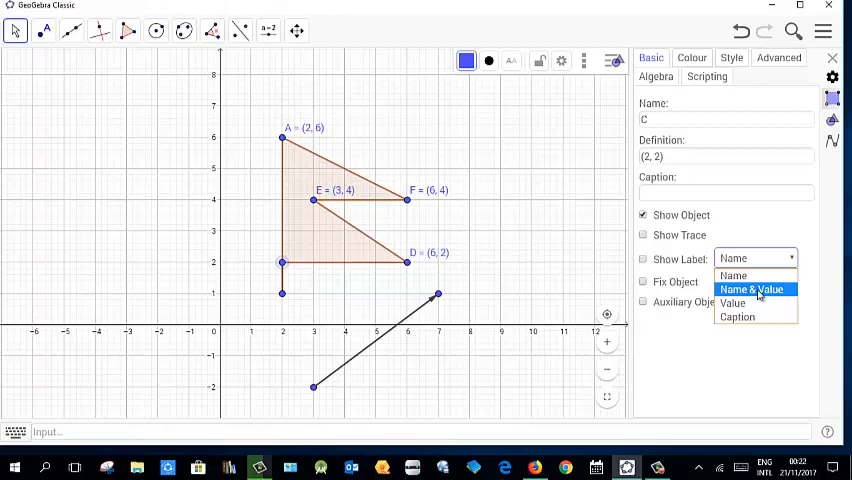
left_click(753, 289)
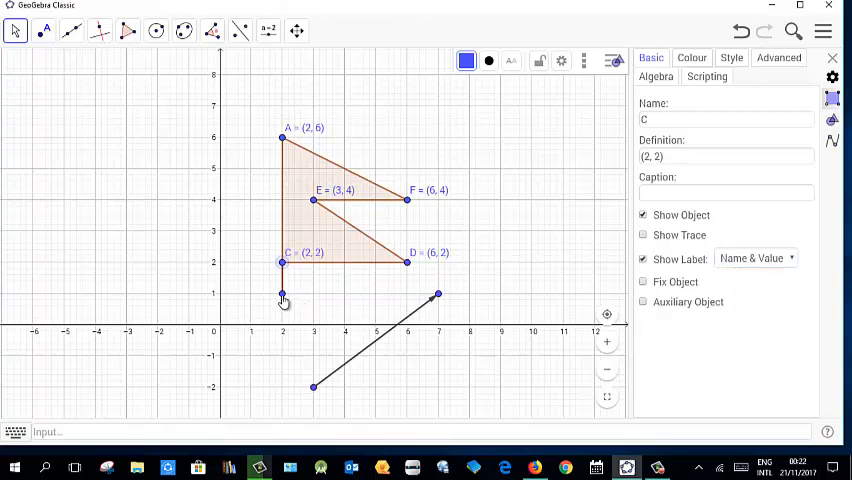
left_click(755, 258)
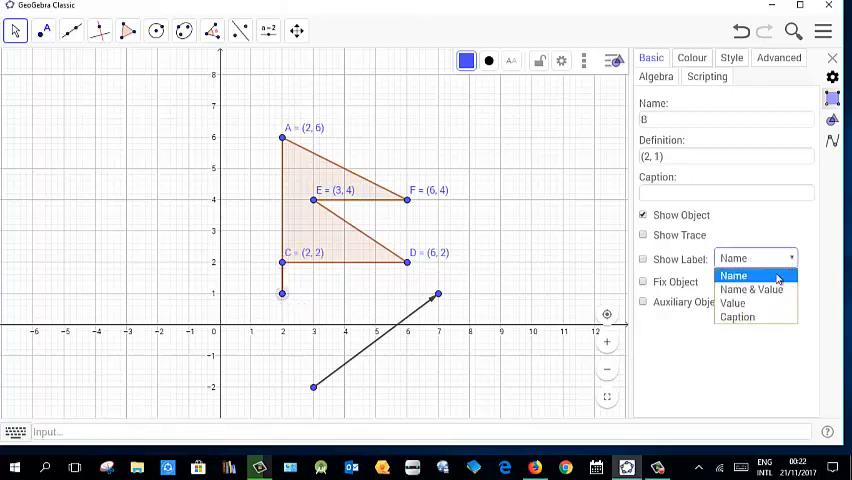
left_click(751, 289)
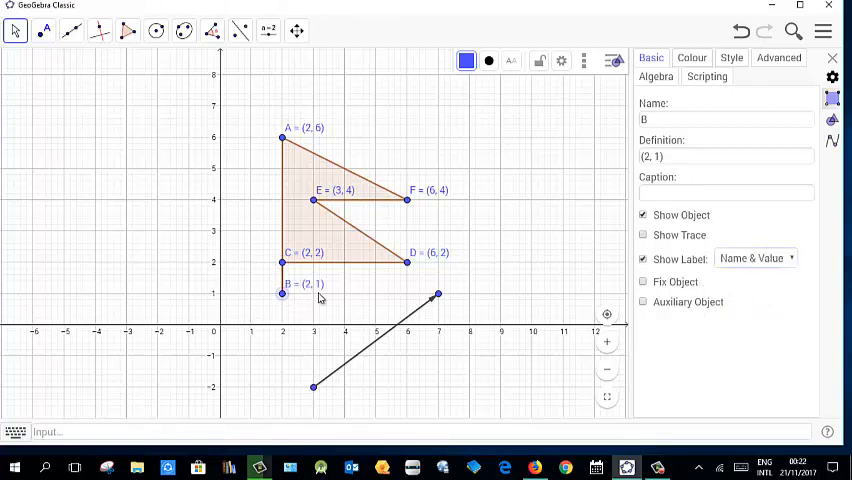
mouse_move(430, 322)
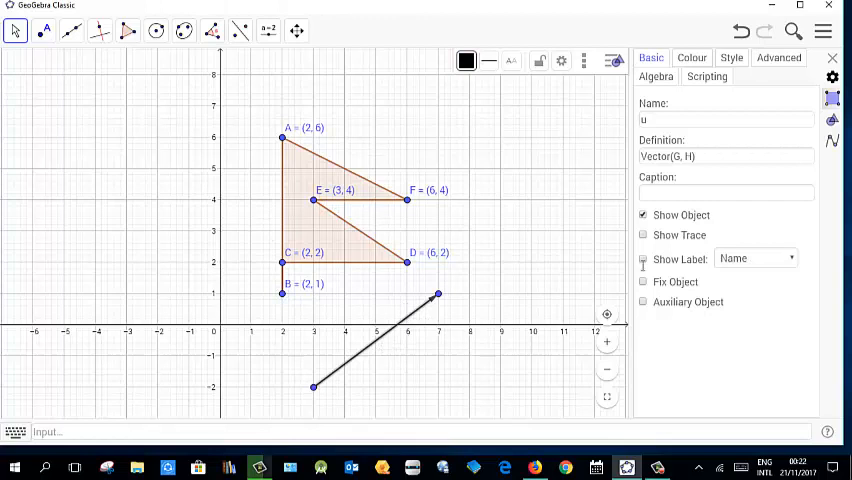
Step: Set vector u's label to Name & Value so it reads u = (4, 3)
left_click(755, 258)
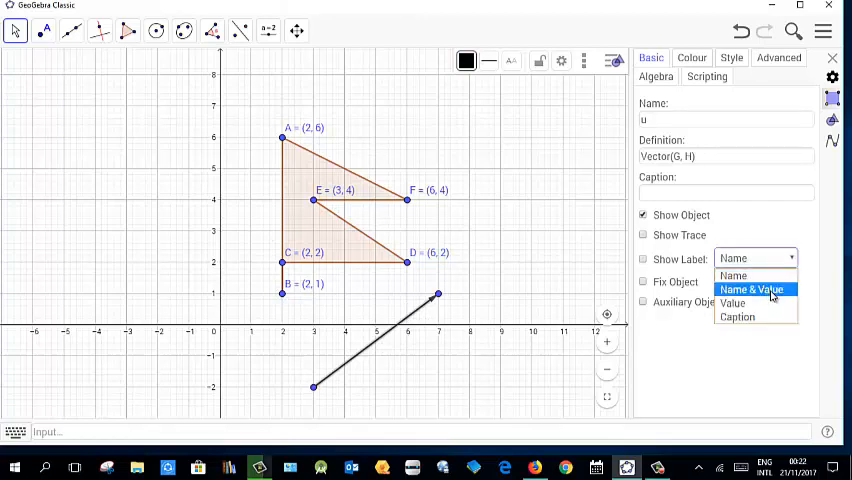
left_click(751, 289)
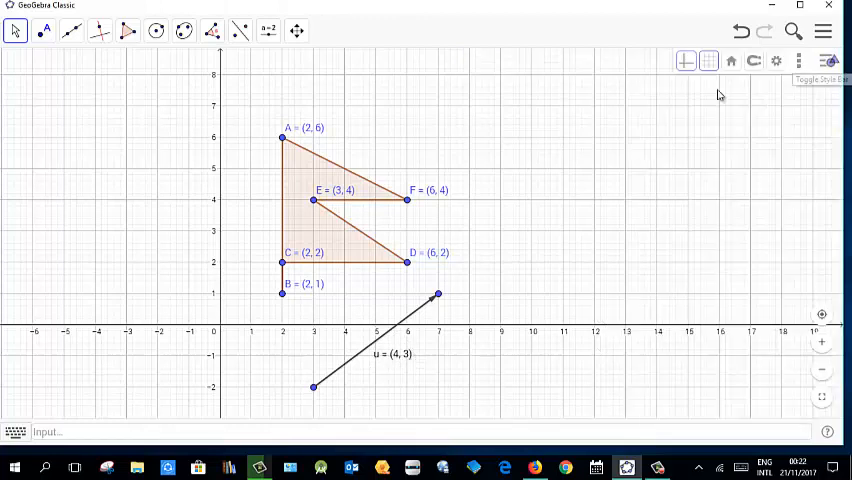
mouse_move(456, 247)
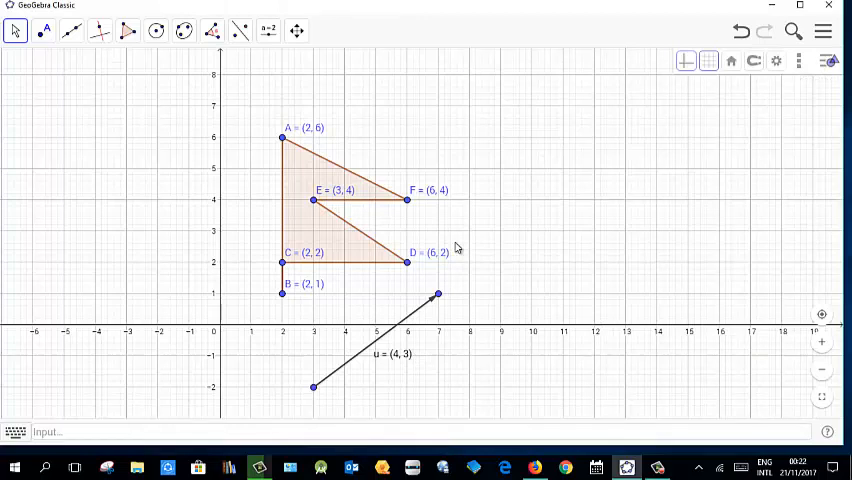
mouse_move(440, 298)
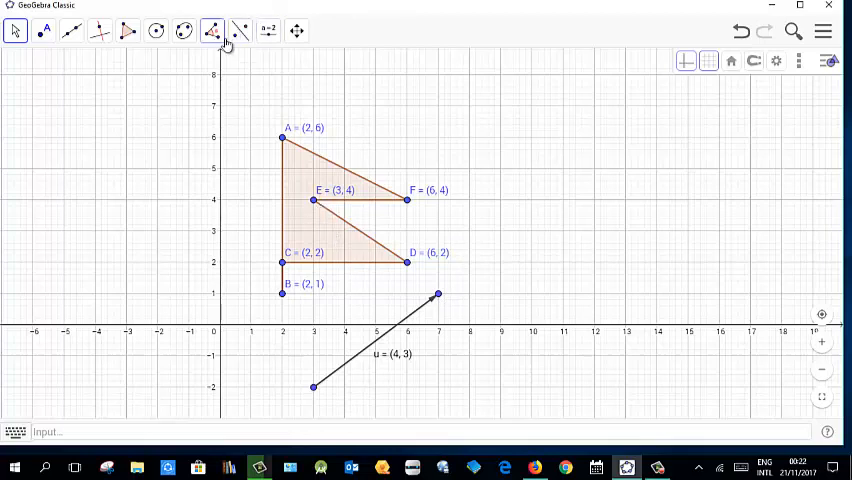
Step: Translate the flag polygon by vector u with Translate by Vector
left_click(240, 30)
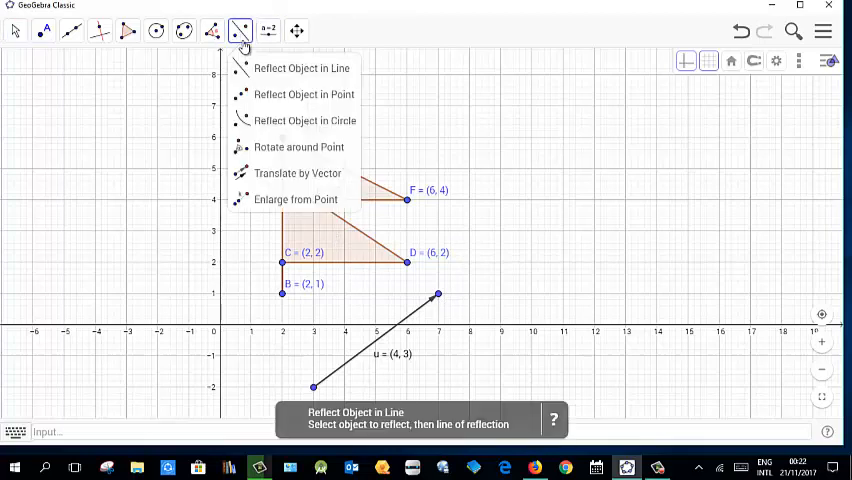
mouse_move(295, 199)
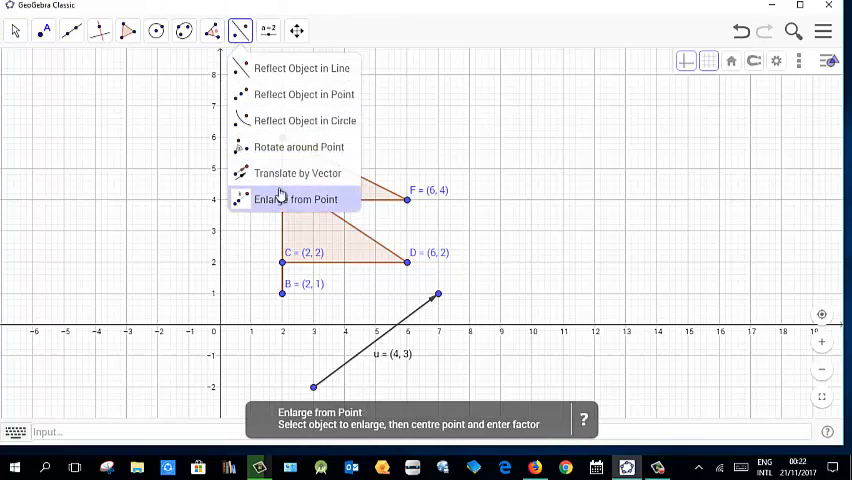
left_click(297, 173)
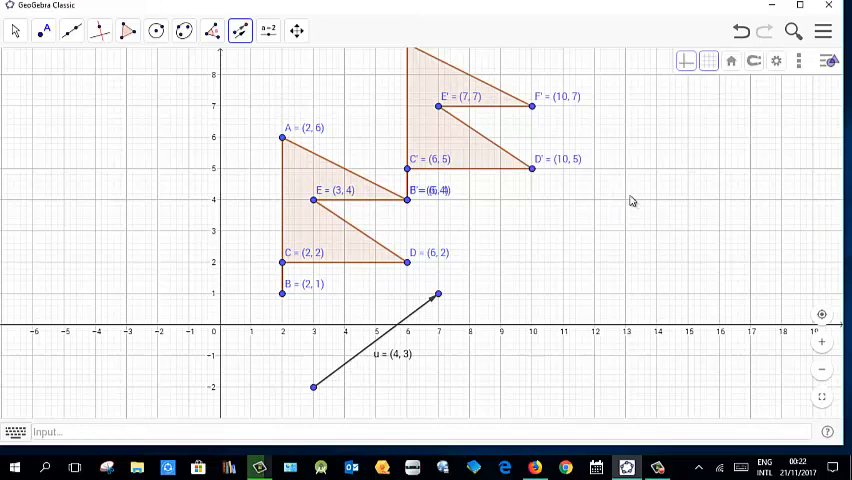
left_click(15, 30)
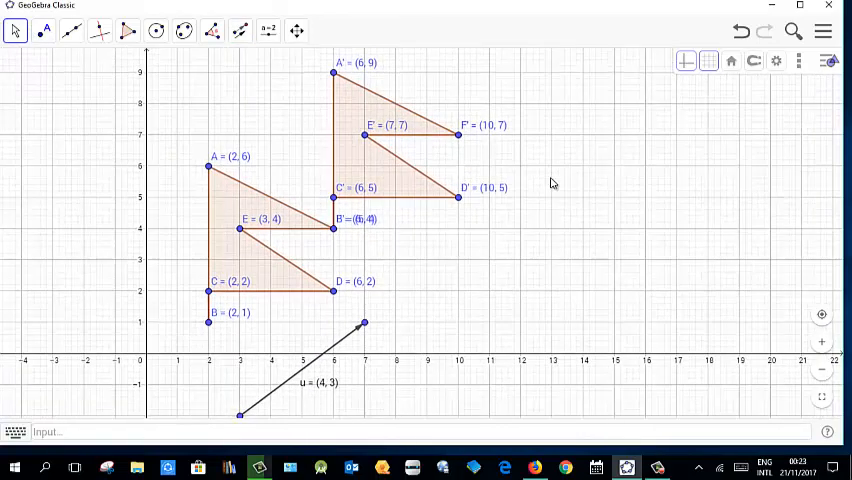
mouse_move(242, 415)
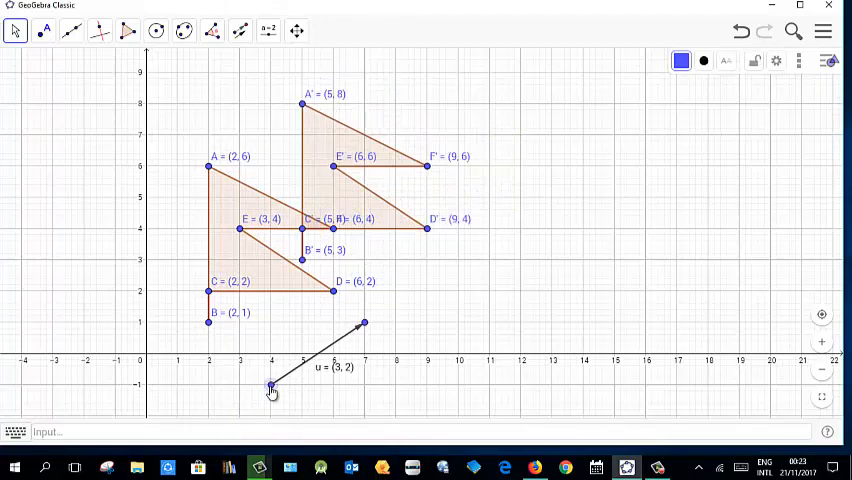
Step: Drag vector u's start and tip until u = (5, 1), moving A' to (7, 7)
left_click_drag(272, 388, 242, 380)
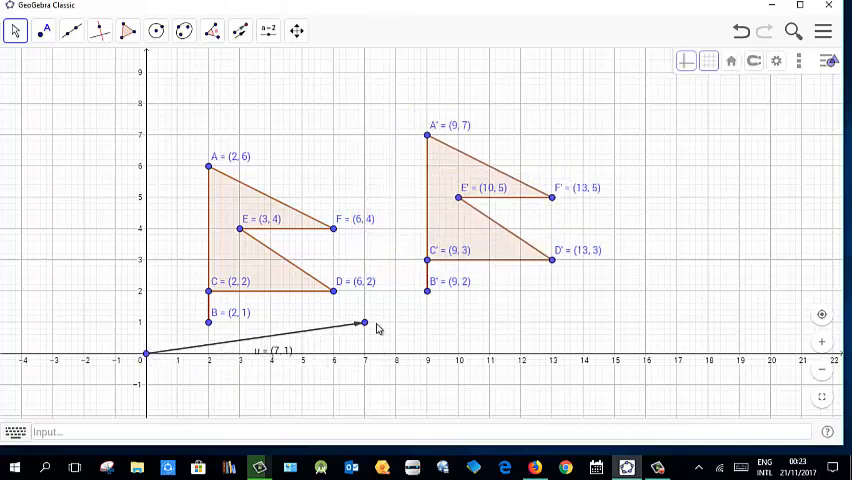
left_click_drag(365, 322, 335, 258)
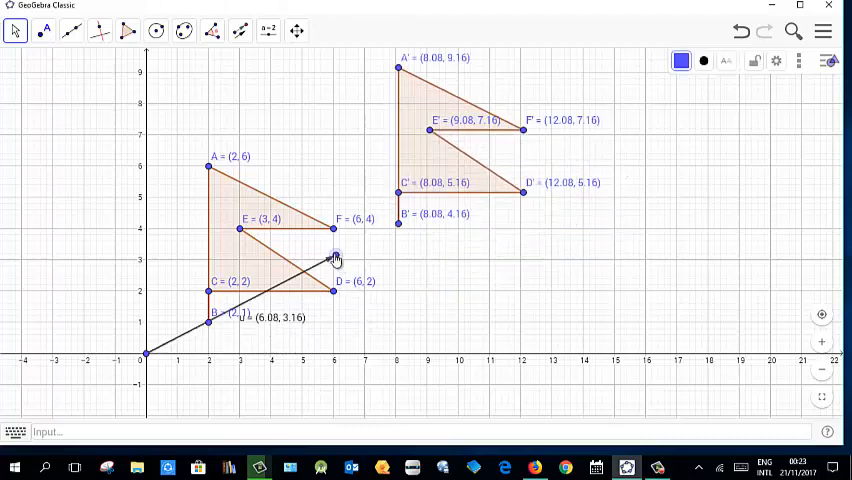
left_click_drag(333, 257, 28, 263)
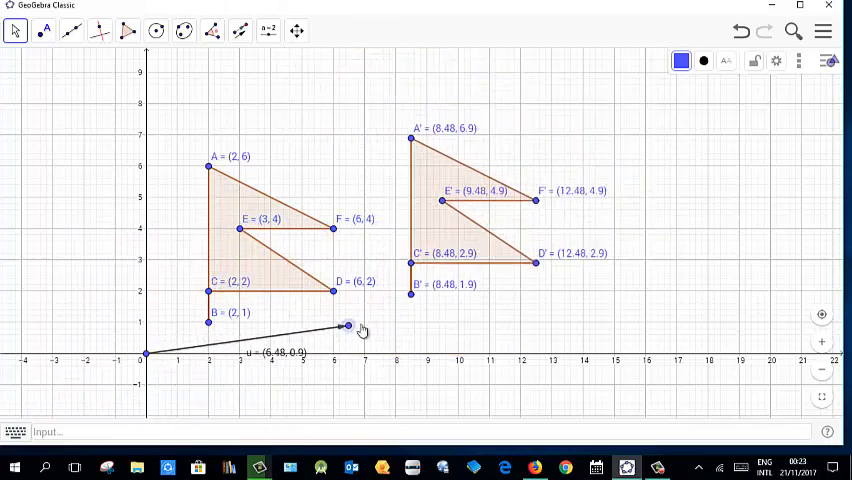
left_click_drag(347, 325, 363, 322)
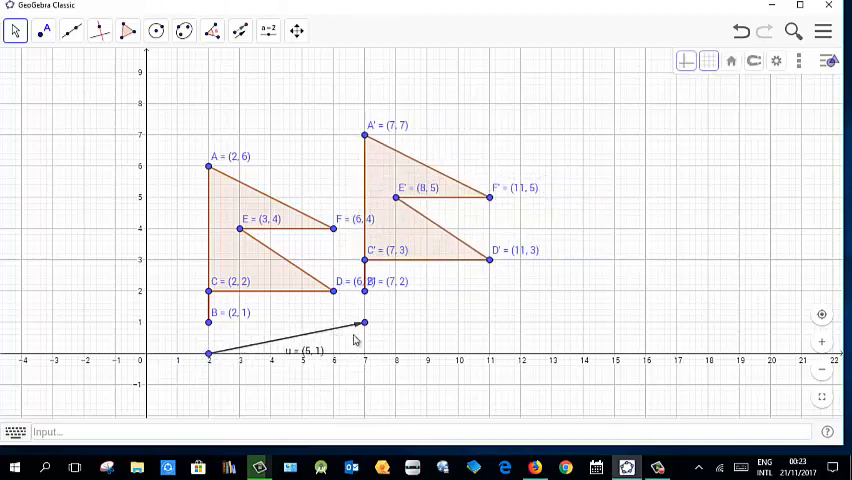
mouse_move(380, 315)
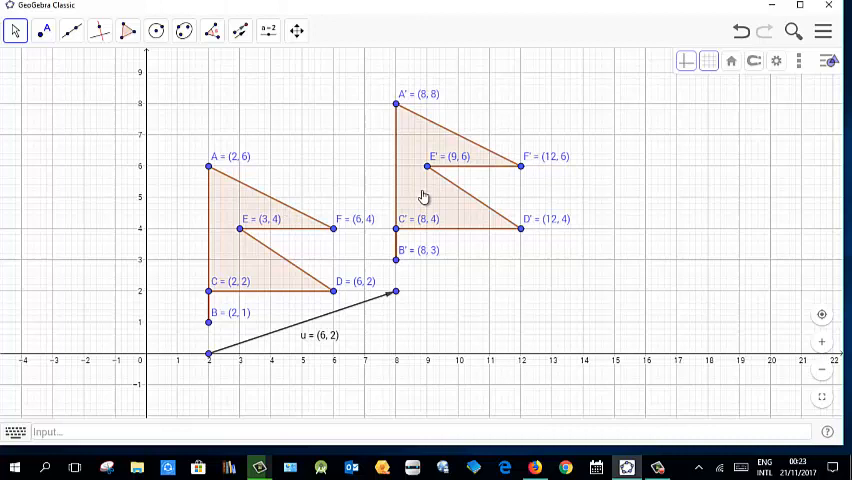
Step: Open the translated polygon's properties and colour it orange
right_click(423, 195)
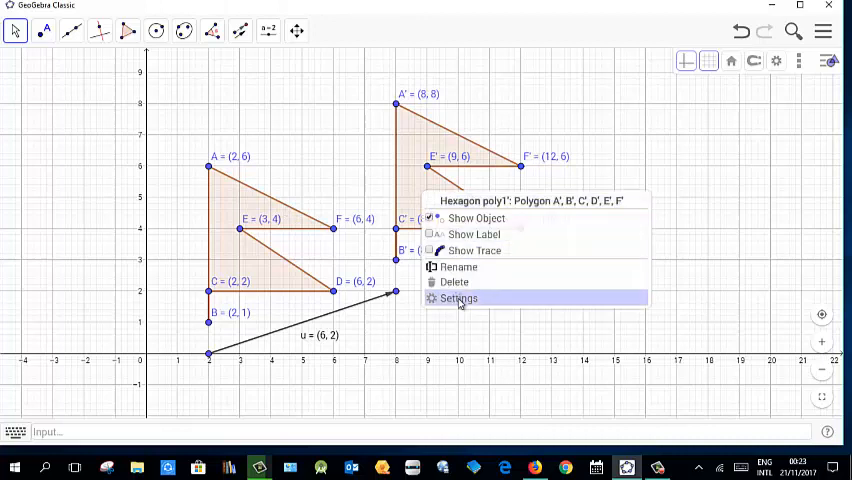
left_click(458, 298)
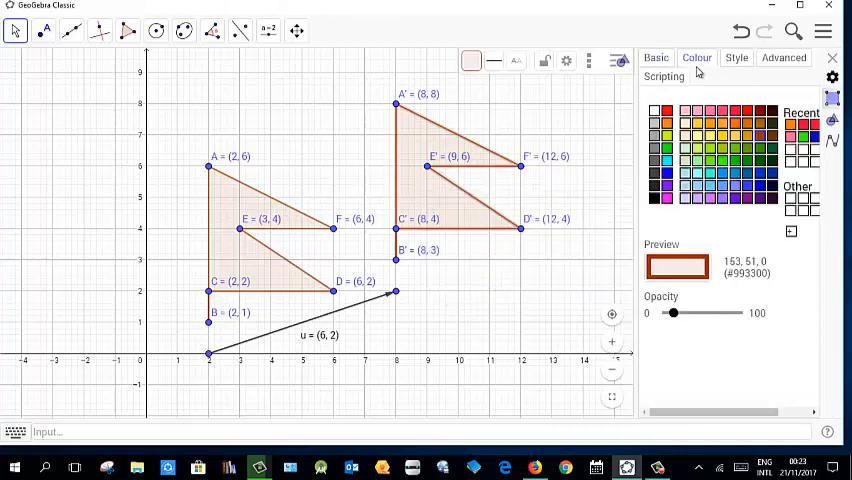
left_click(725, 135)
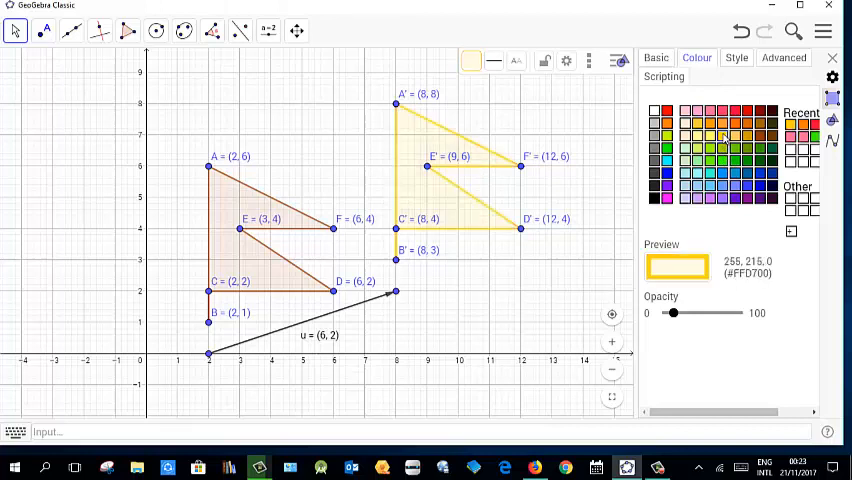
left_click(722, 132)
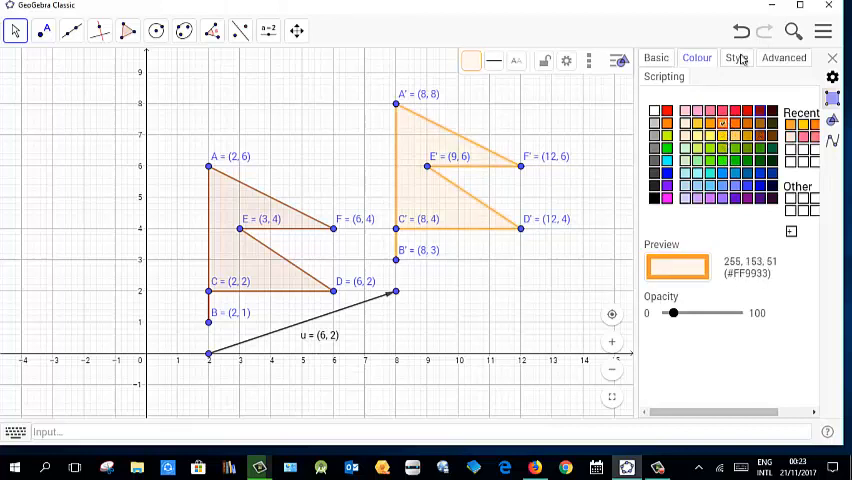
Step: Give the translated polygon a dotted fill pattern and close the settings
left_click(737, 57)
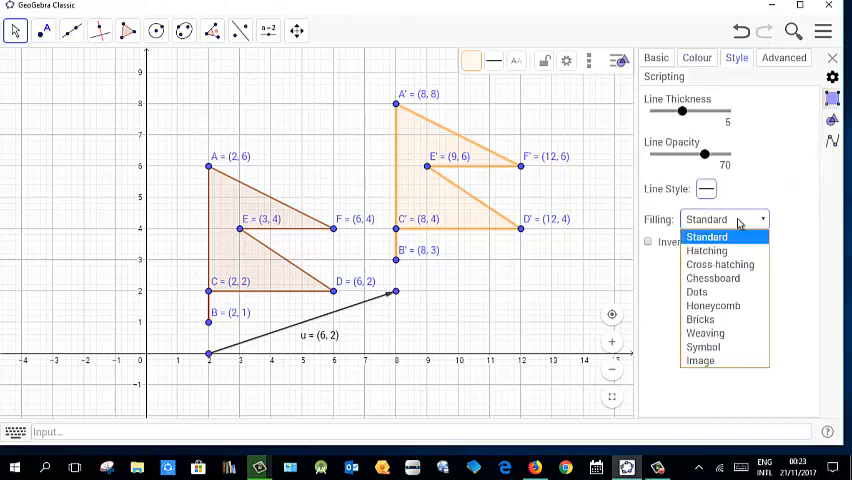
left_click(706, 250)
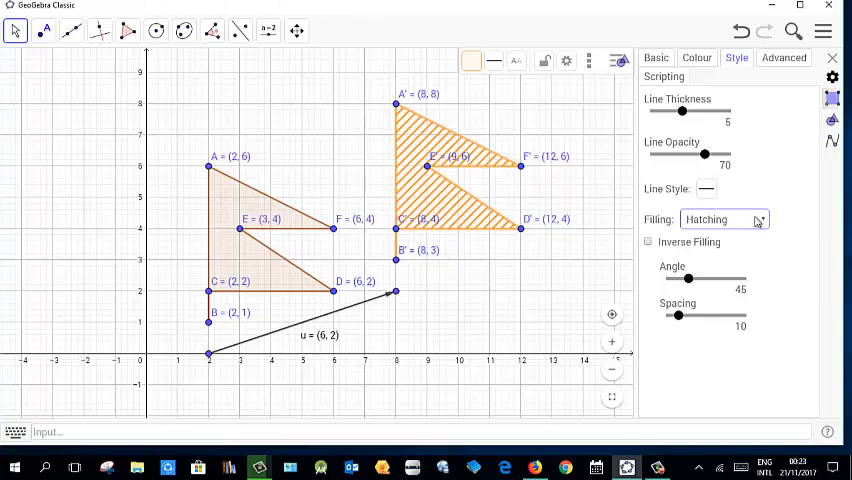
left_click(725, 219)
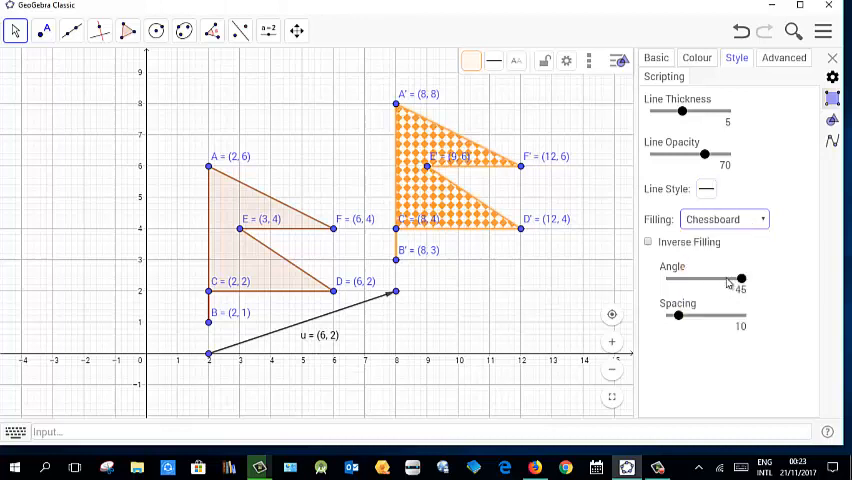
left_click(724, 219)
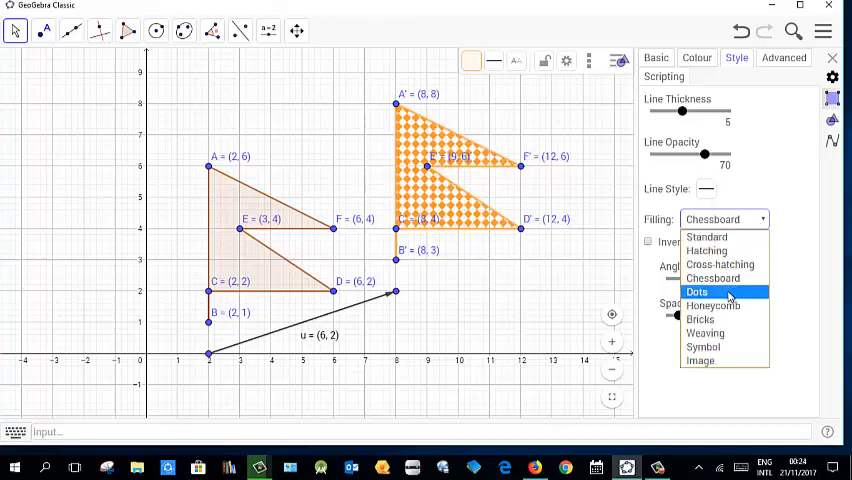
left_click(697, 291)
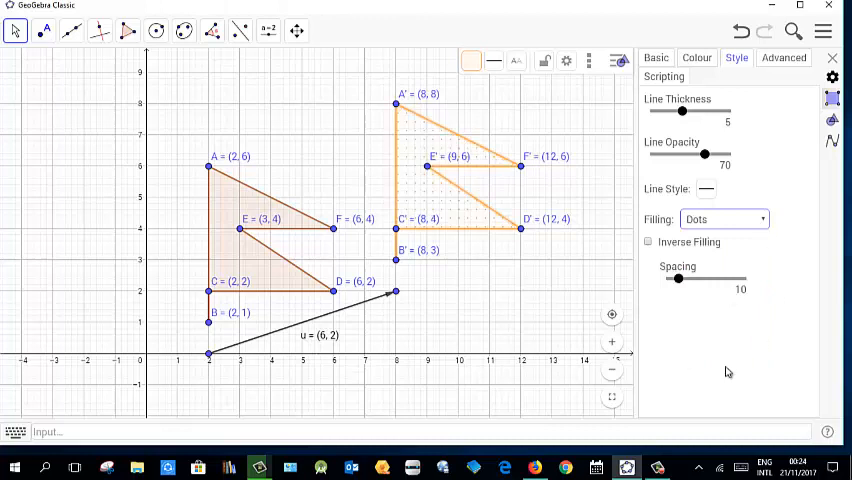
mouse_move(588, 327)
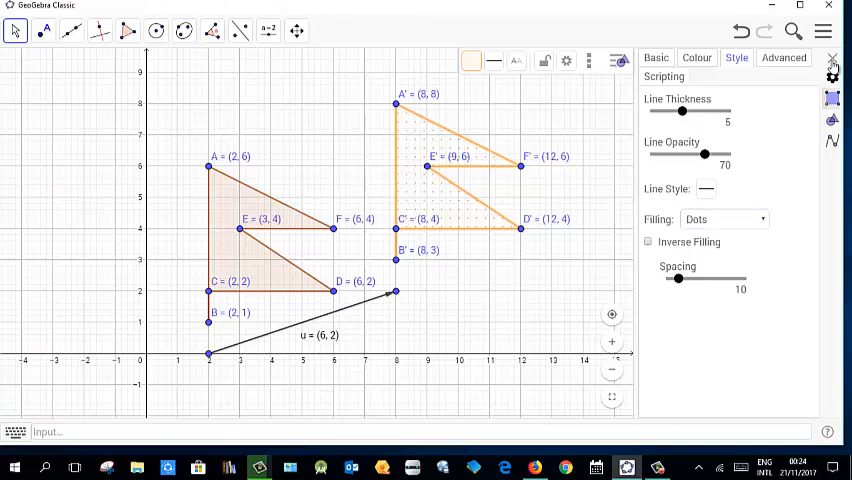
left_click(832, 58)
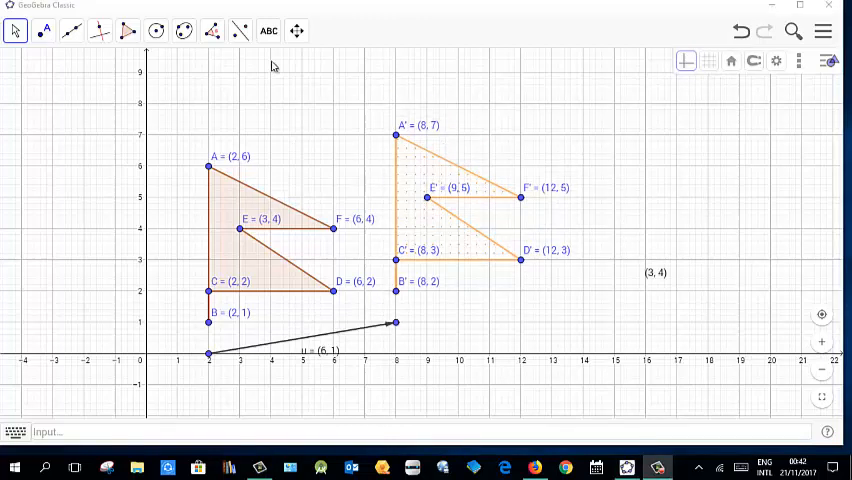
Step: Add text 'Translation with vector' followed by the linked value of vector u
left_click(267, 30)
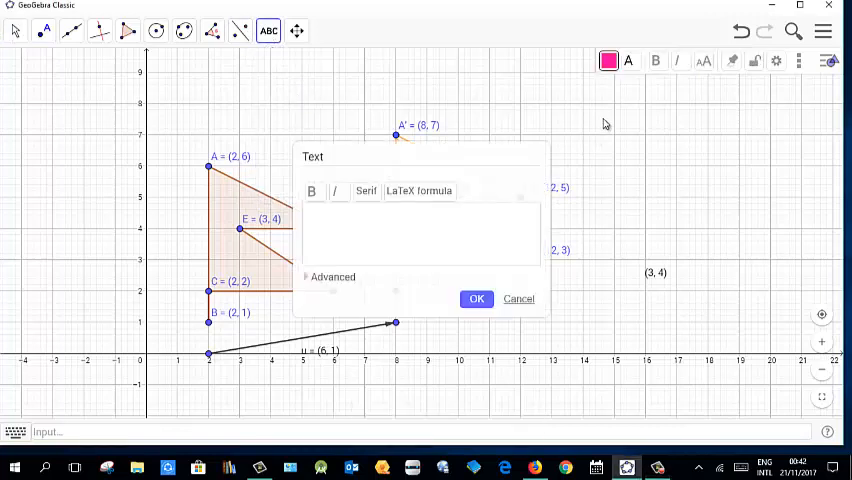
type("T")
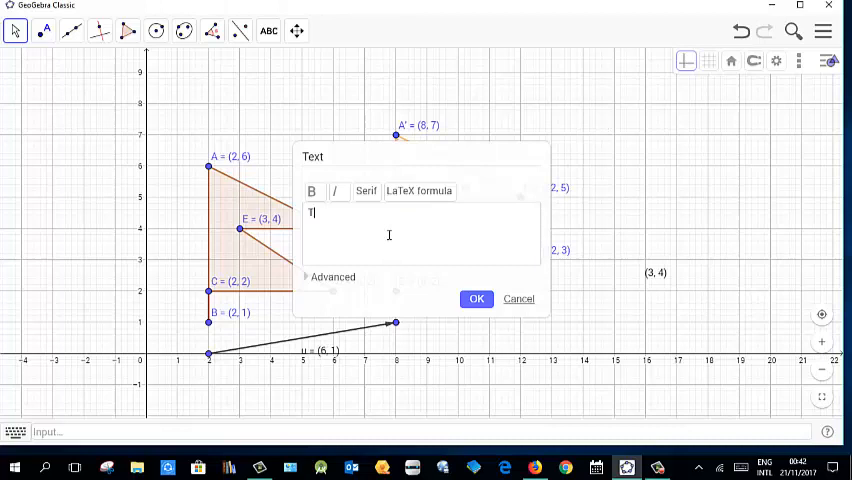
type("ranslation with")
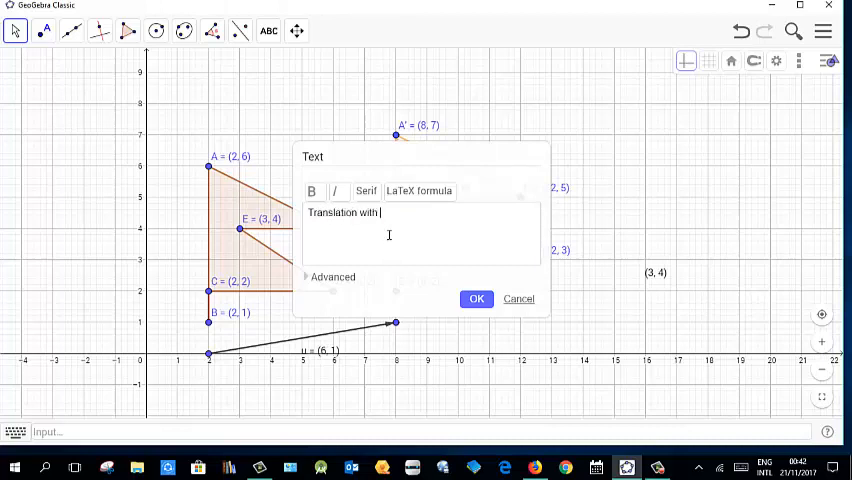
type("vector")
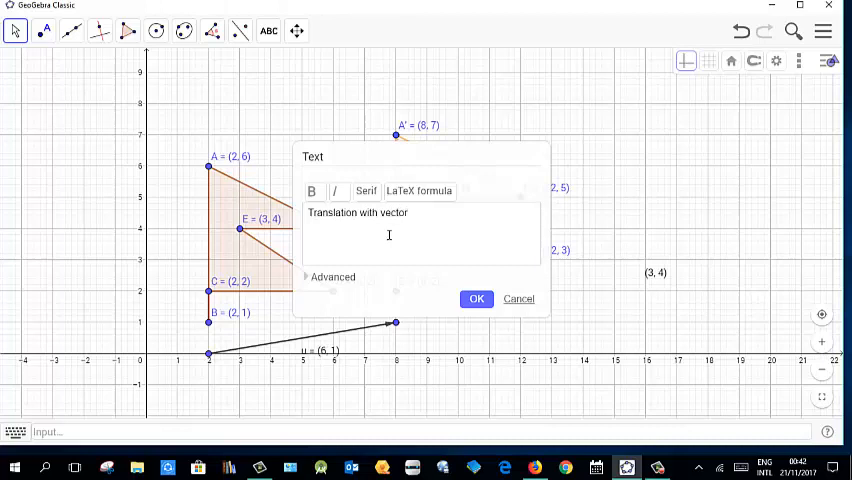
mouse_move(332, 288)
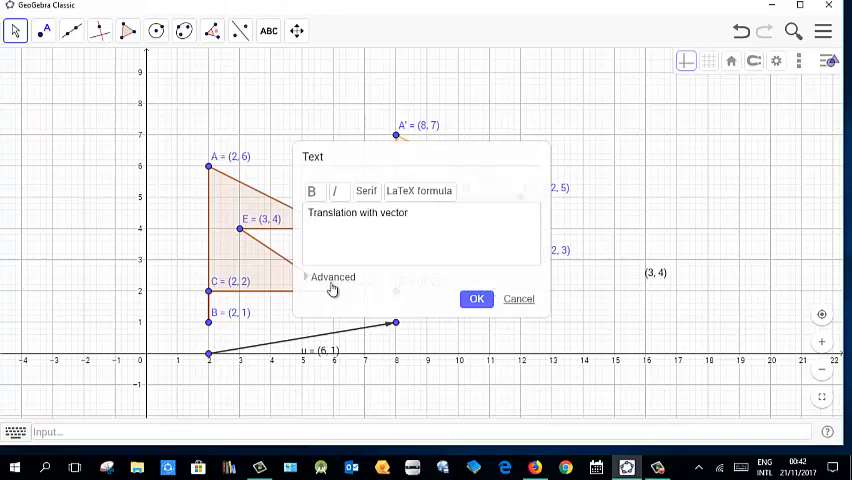
left_click(332, 277)
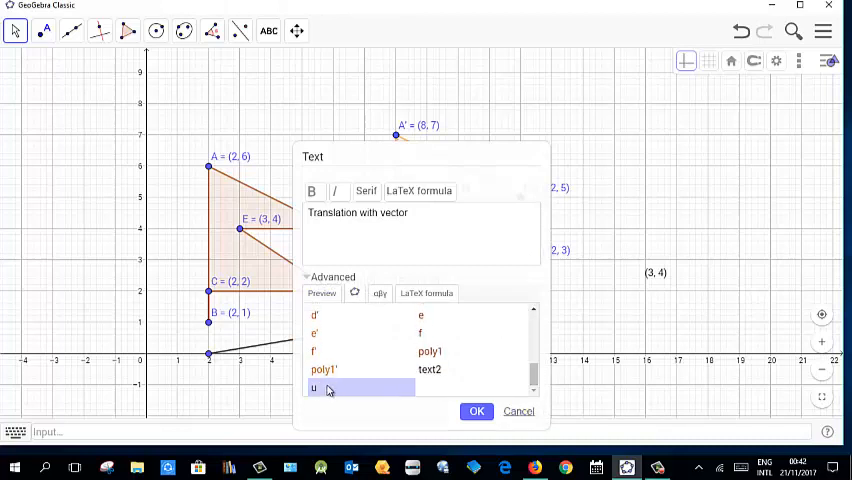
left_click(476, 411)
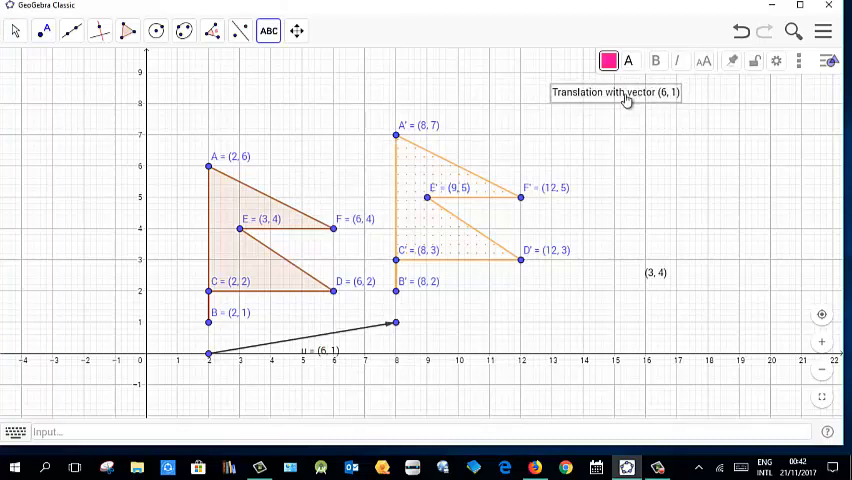
mouse_move(423, 70)
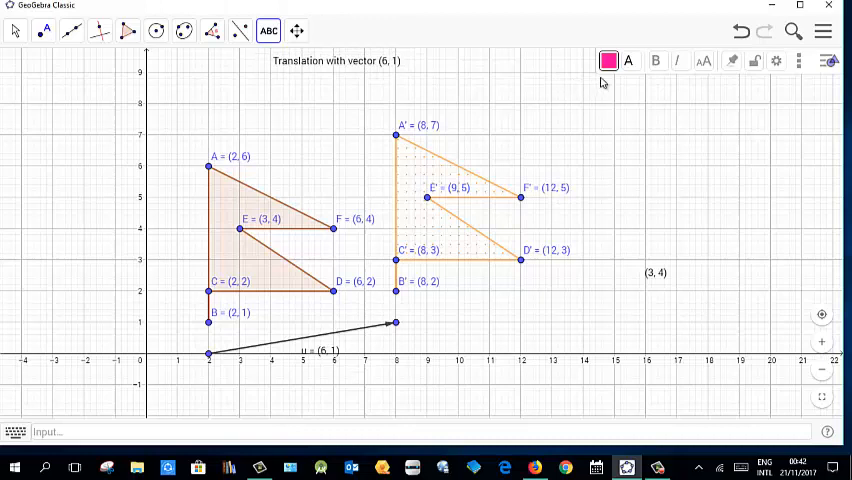
Step: Make the 'Translation with vector (6, 1)' title bold on a pink background
left_click(608, 60)
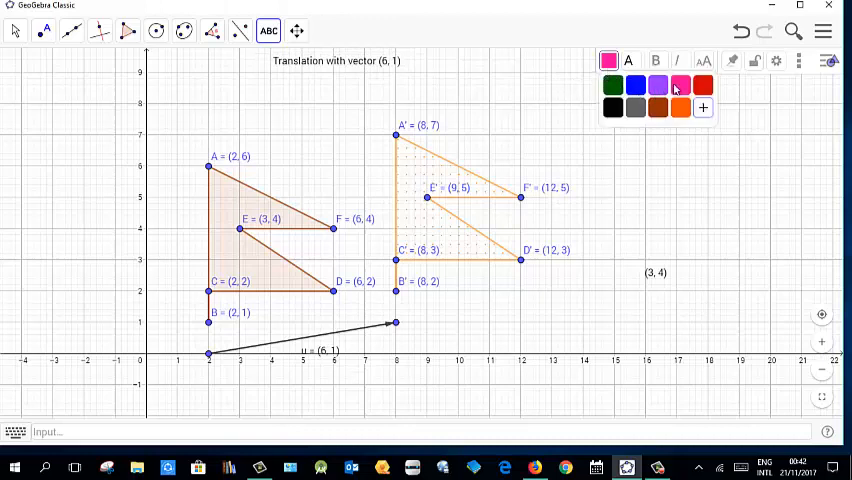
mouse_move(520, 63)
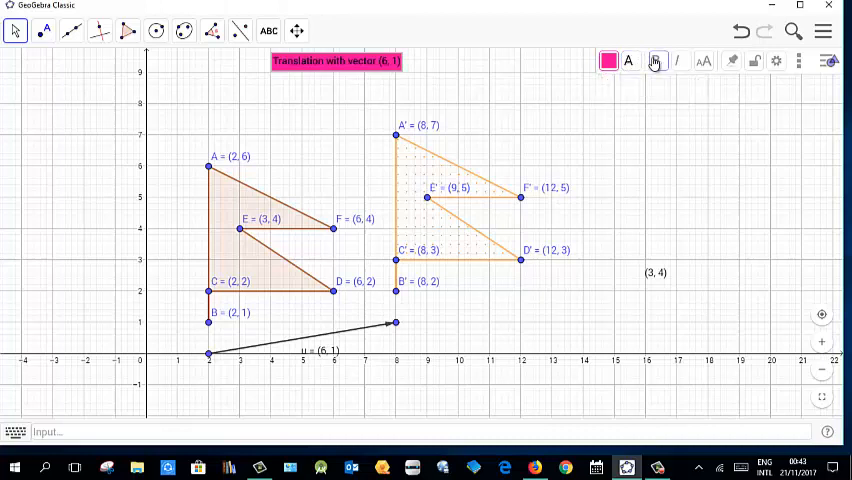
left_click(656, 61)
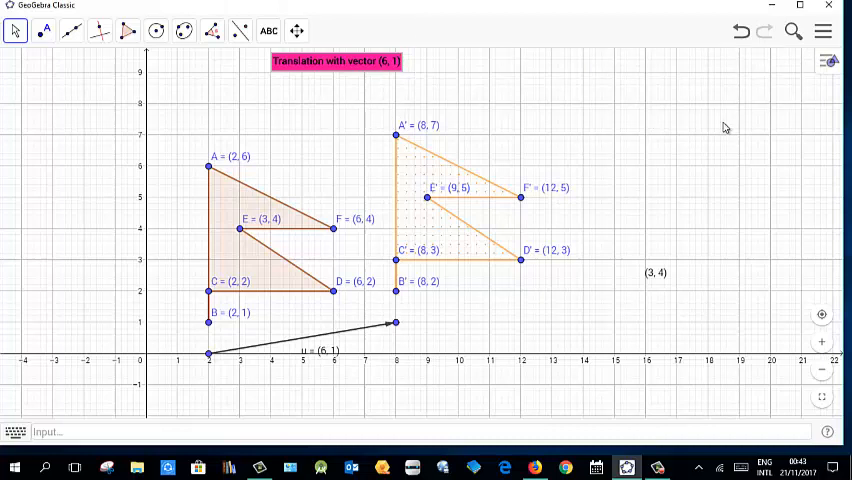
left_click(267, 30)
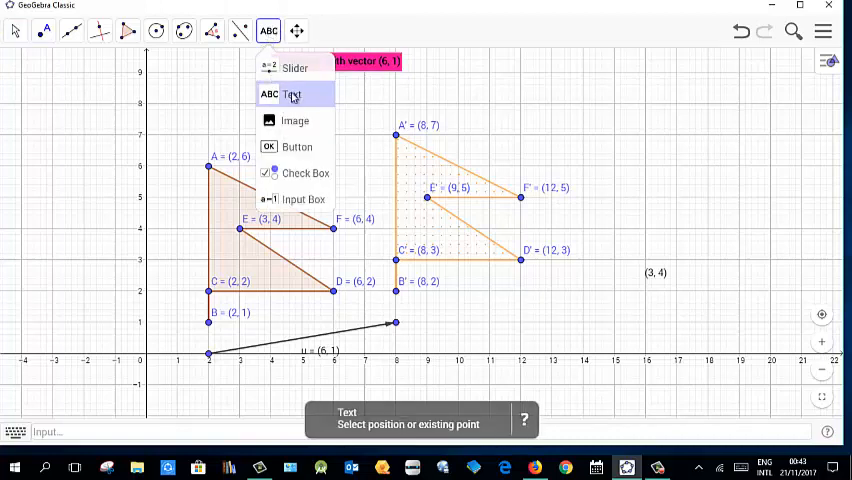
Step: Start a text reading 'Object Points' and insert object points A to F
left_click(290, 94)
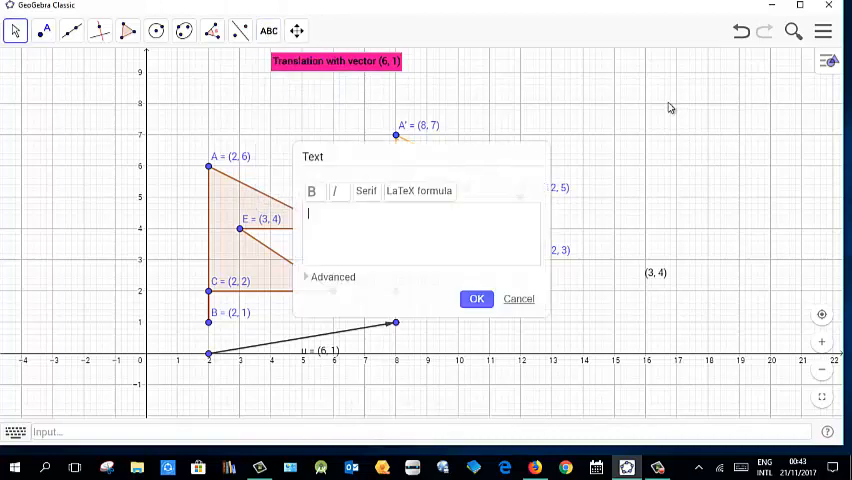
type("C")
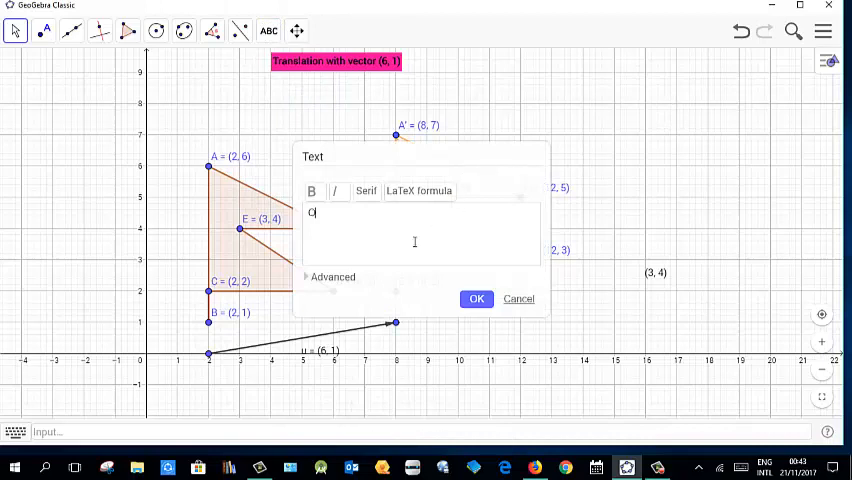
type("Object")
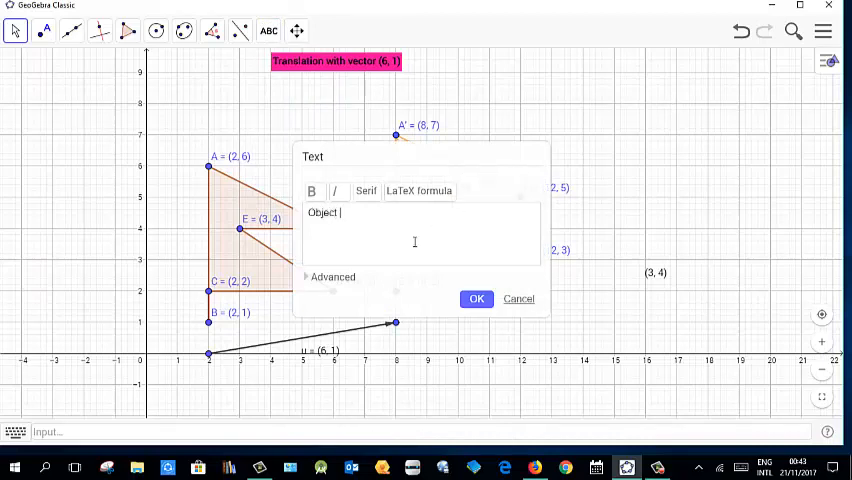
type("Points")
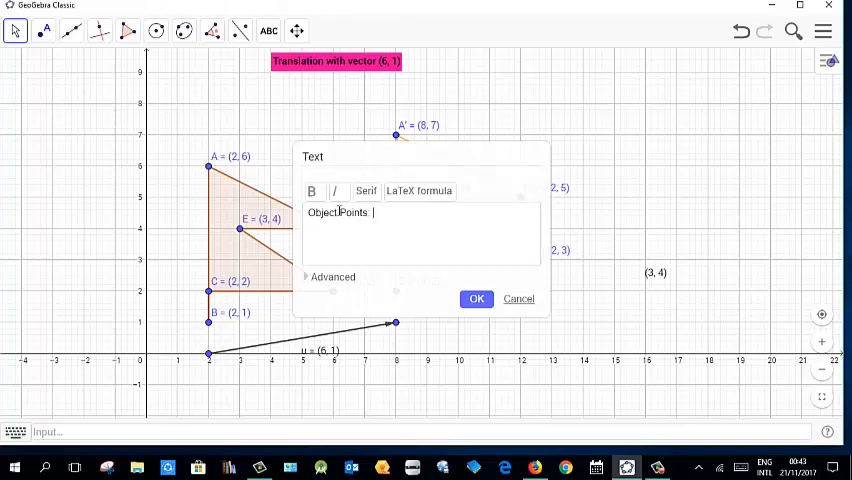
left_click(332, 277)
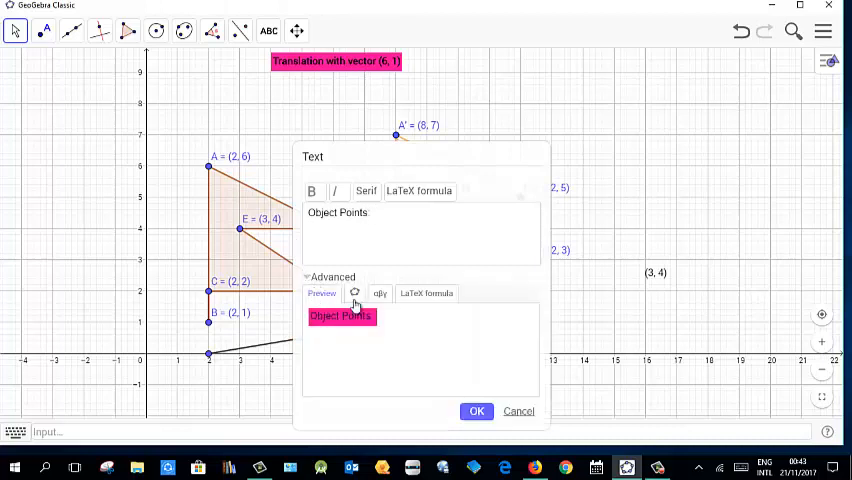
left_click(354, 293)
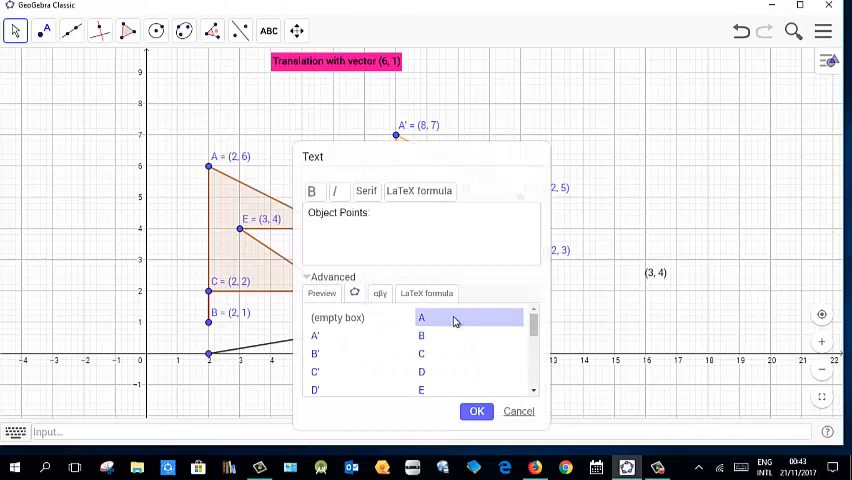
left_click(421, 317)
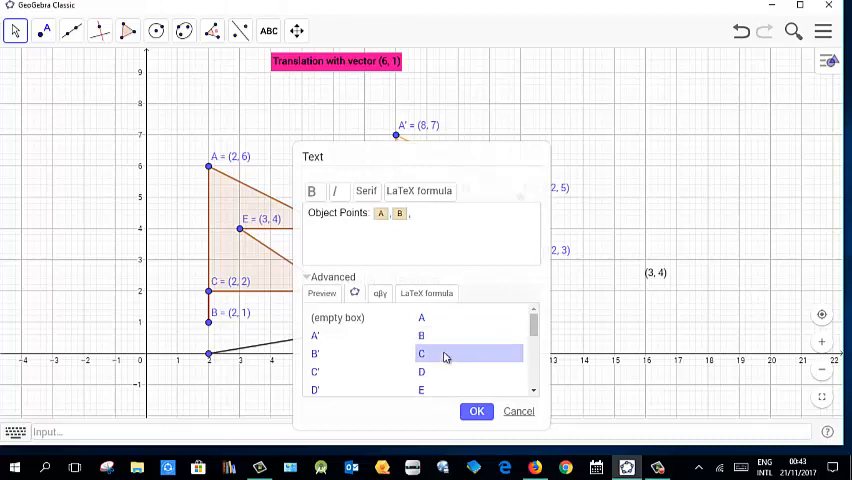
left_click(421, 353)
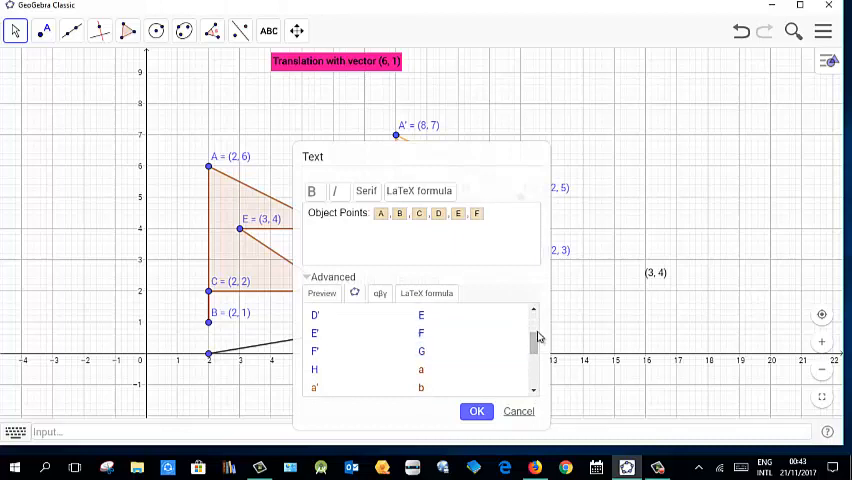
Step: Add 'Image Points' with image points A' to F', and confirm the text
left_click(485, 213)
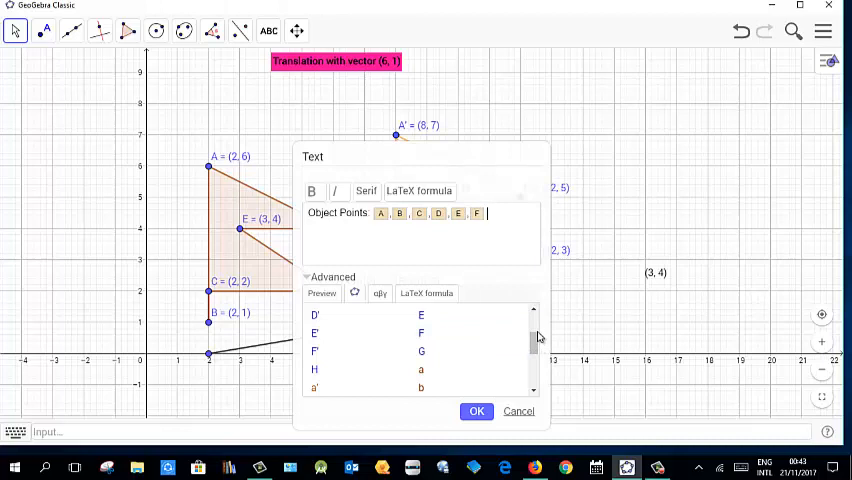
type("Image Points A'")
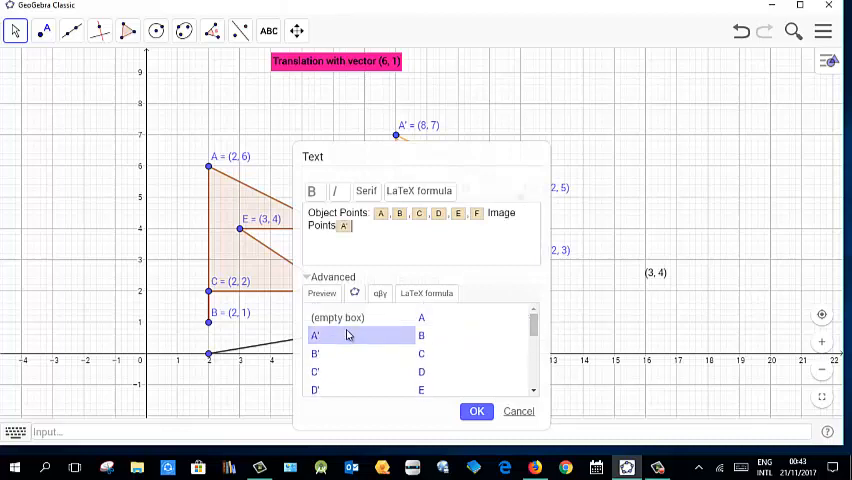
left_click(315, 353)
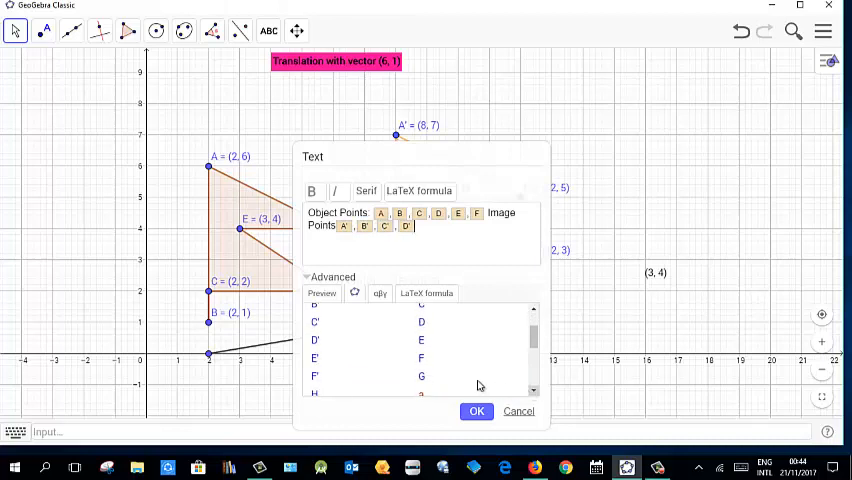
left_click(315, 357)
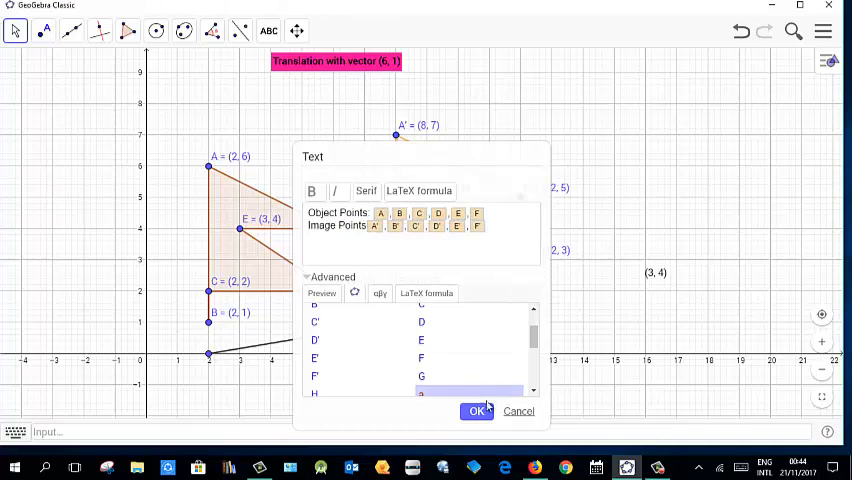
left_click(476, 411)
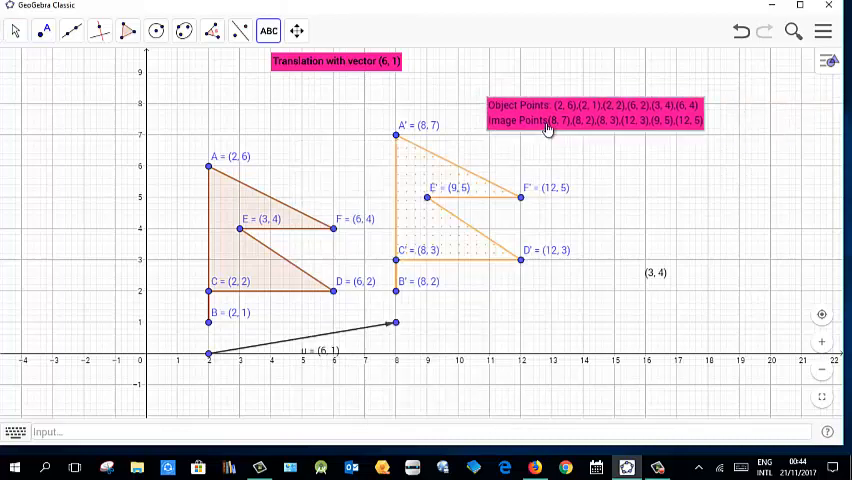
Step: Move the coordinate text up toward the title and close the empty text entry
left_click_drag(595, 115, 532, 77)
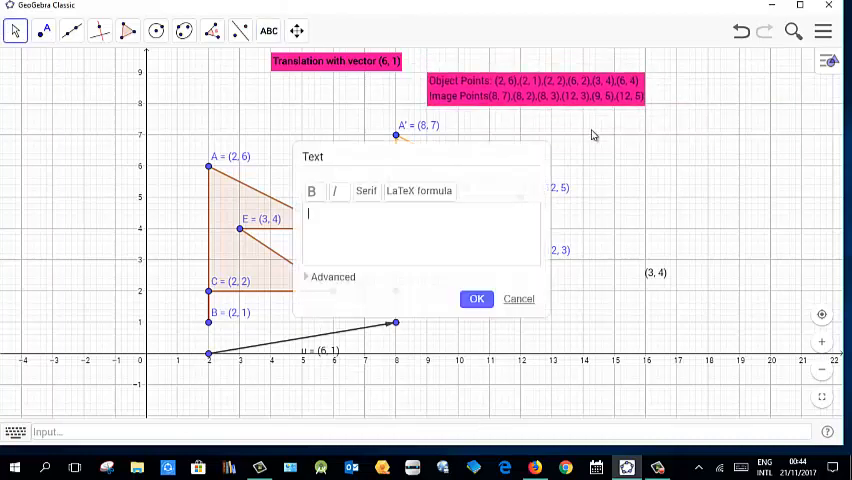
mouse_move(584, 118)
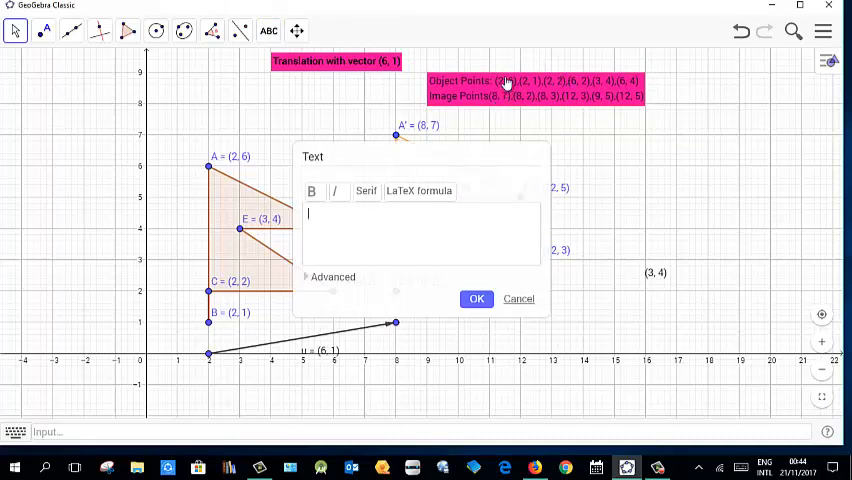
mouse_move(560, 70)
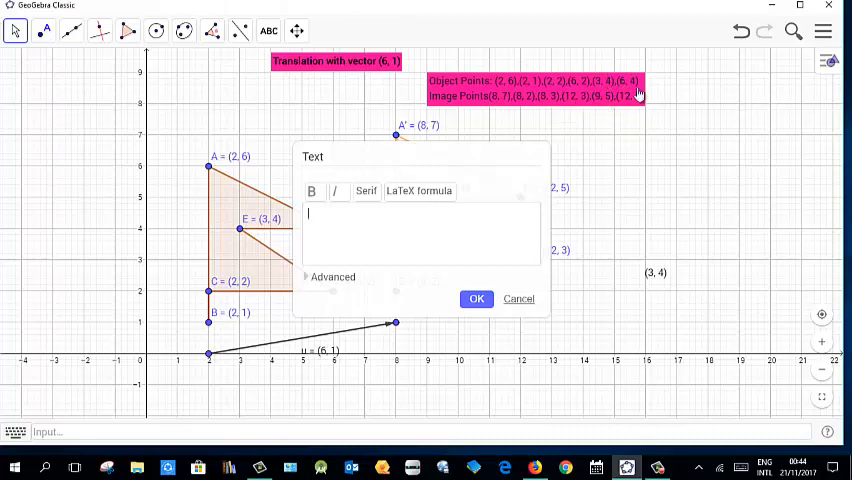
left_click(518, 298)
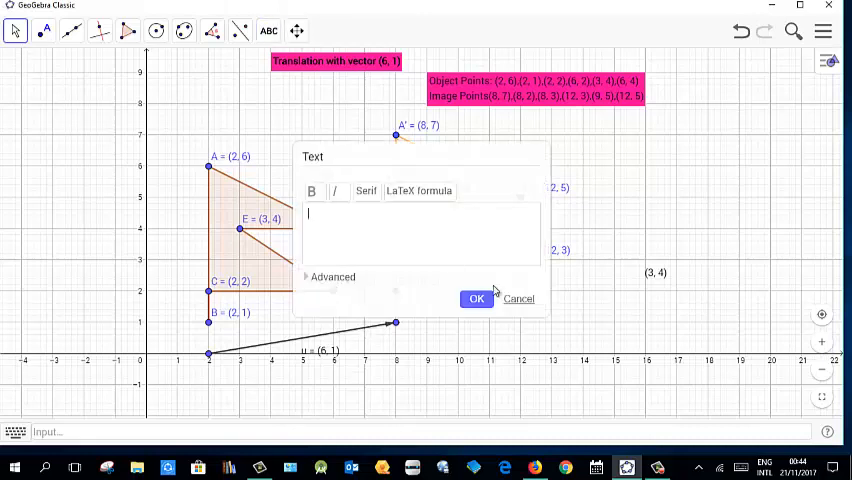
left_click(16, 31)
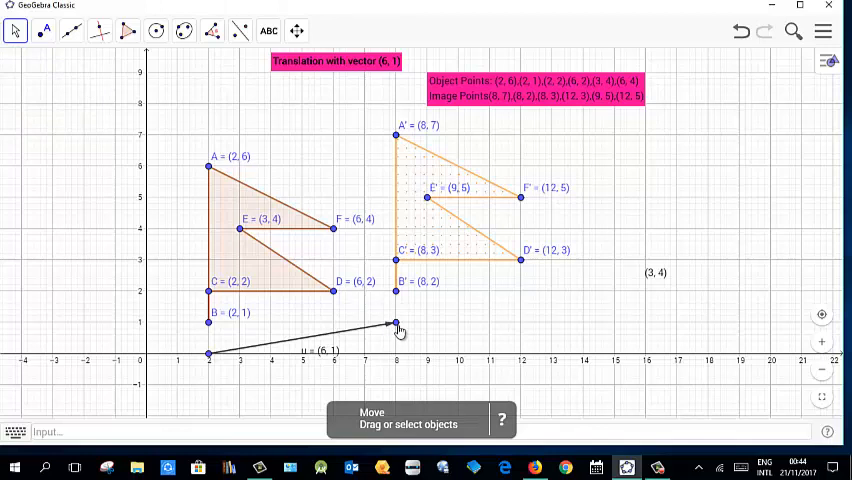
Step: Drag the tip of vector u until it reads (5, -1)
left_click_drag(398, 325, 388, 328)
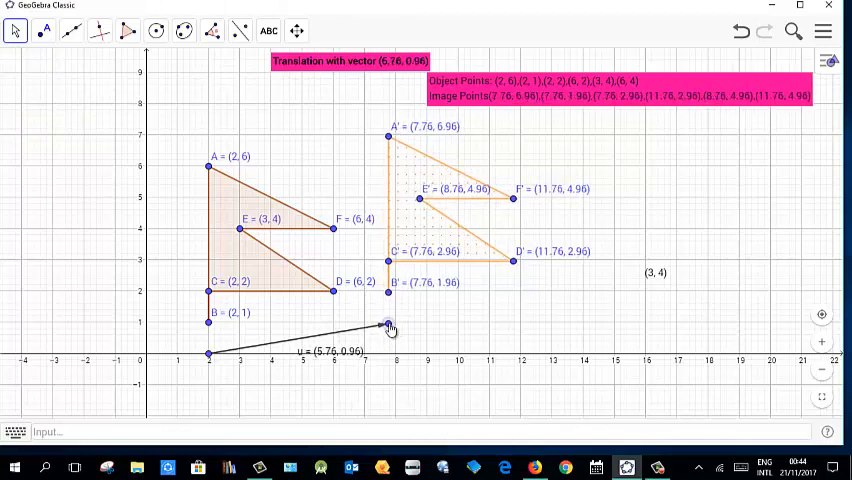
left_click_drag(388, 327, 404, 322)
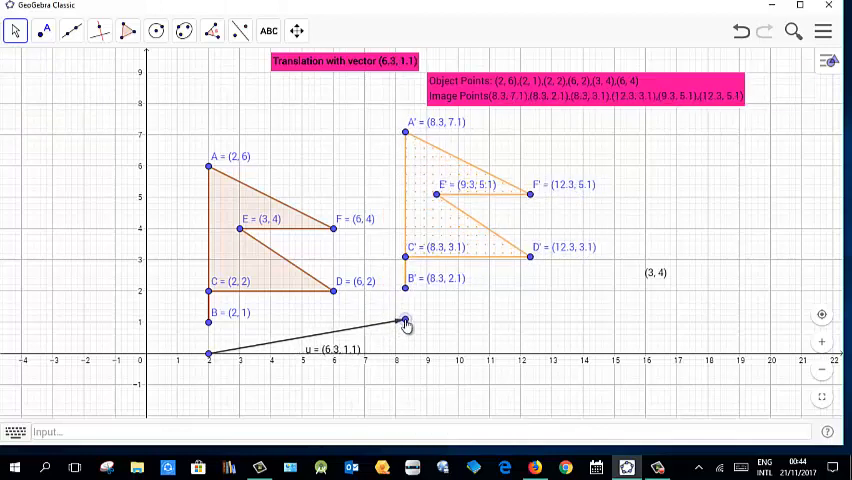
left_click_drag(400, 320, 385, 317)
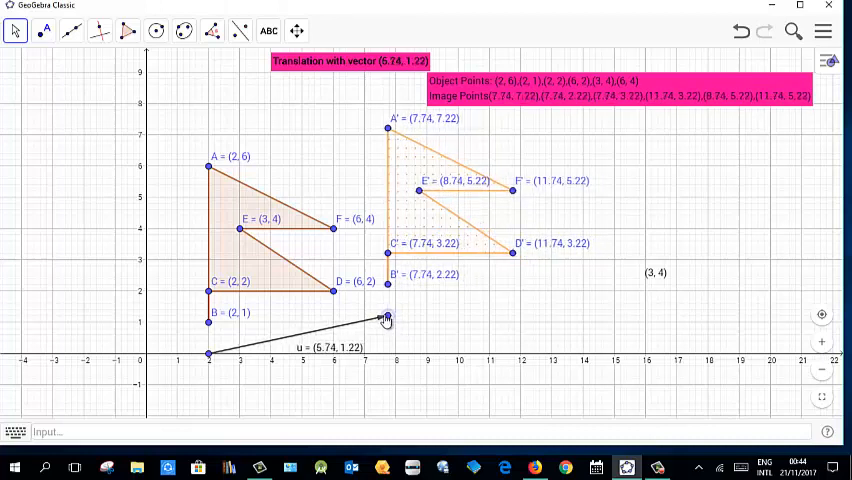
left_click_drag(386, 316, 364, 322)
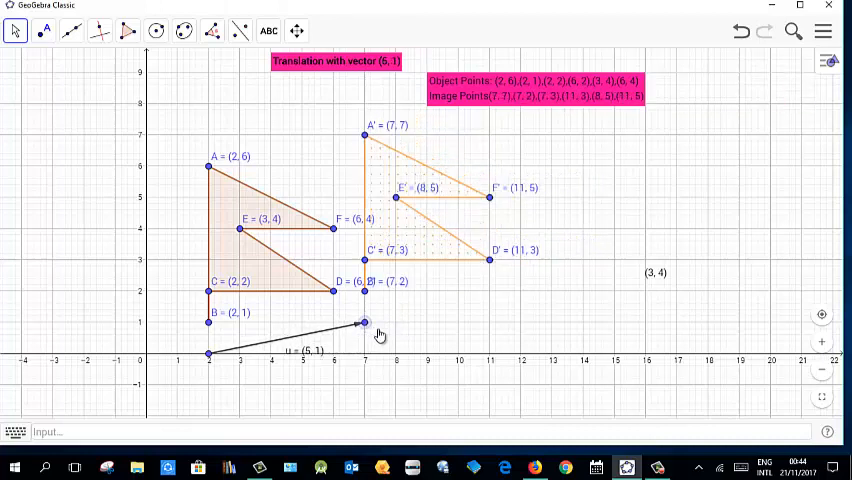
left_click_drag(364, 322, 378, 373)
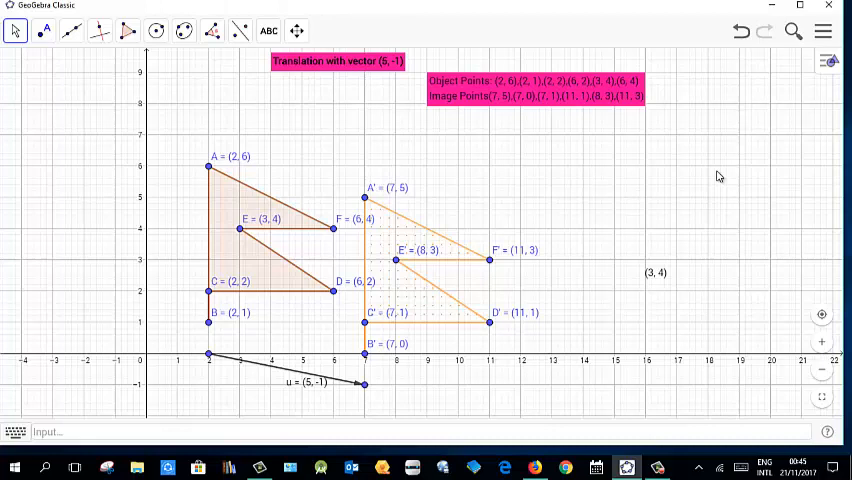
mouse_move(658, 299)
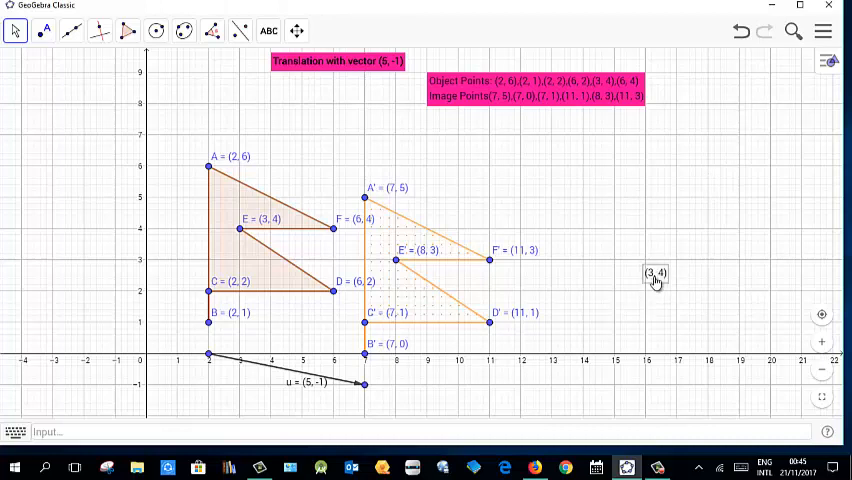
right_click(654, 273)
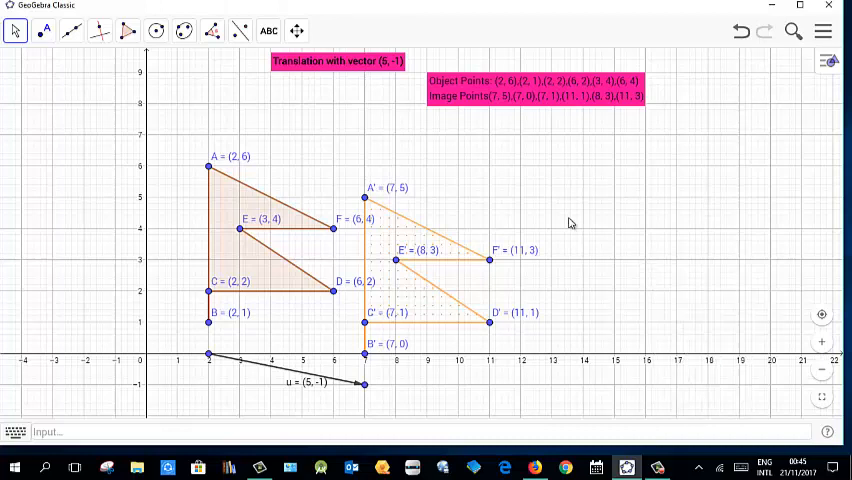
mouse_move(722, 263)
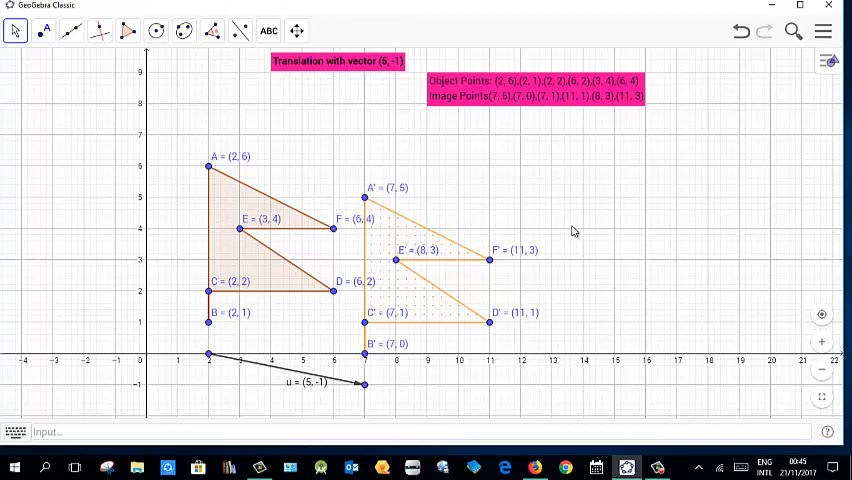
mouse_move(597, 247)
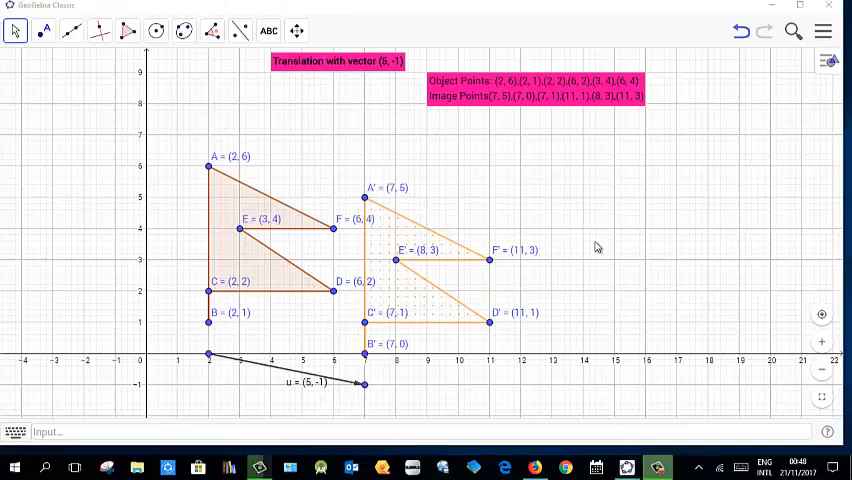
mouse_move(598, 205)
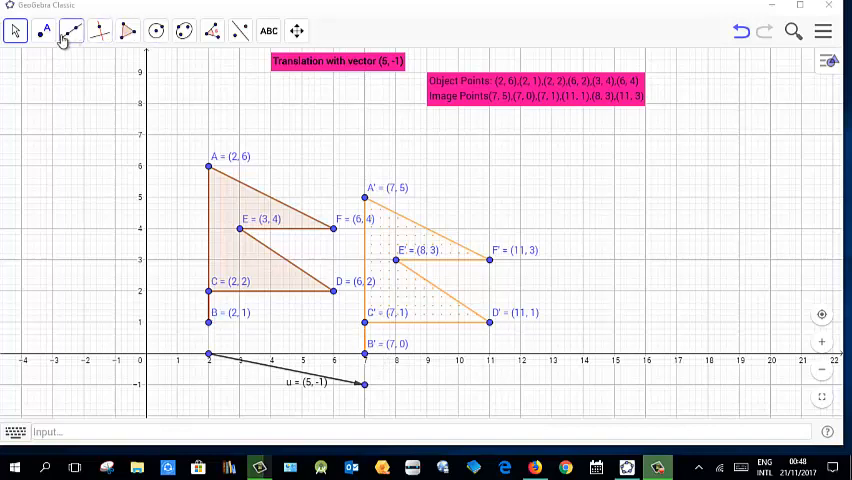
Step: Select the Segment tool to join each point to its image
left_click(71, 31)
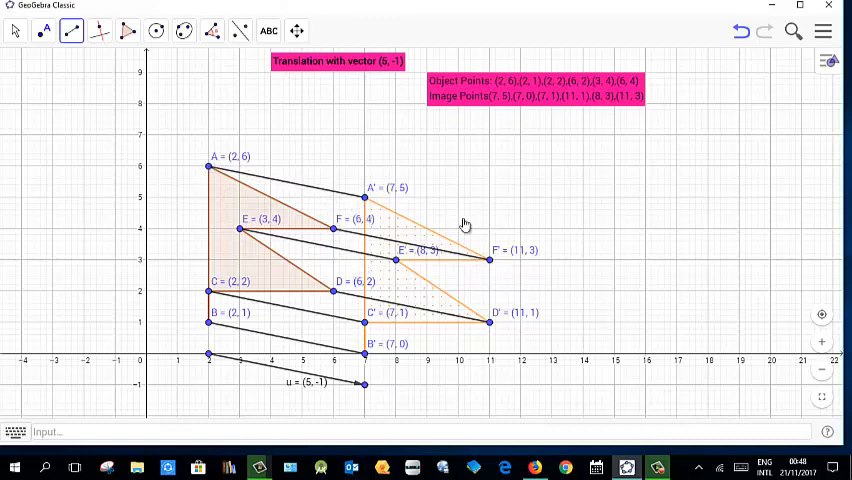
Step: Open Settings for segment AA' from its right-click menu
right_click(320, 190)
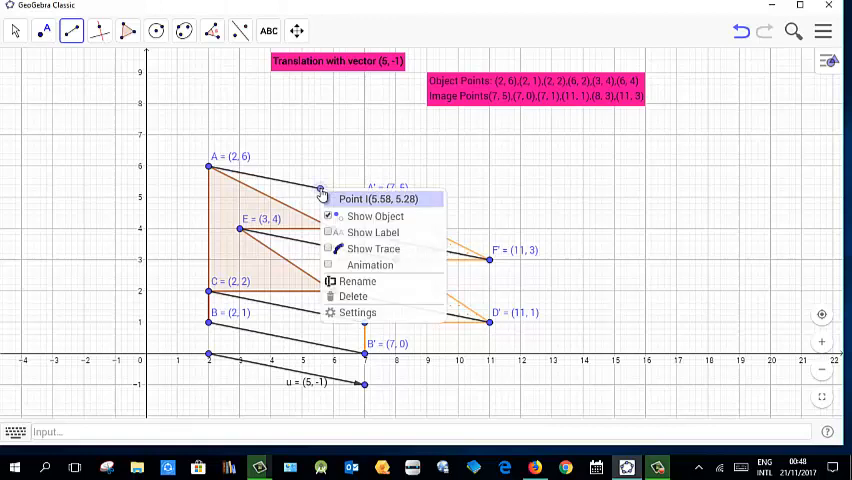
mouse_move(357, 281)
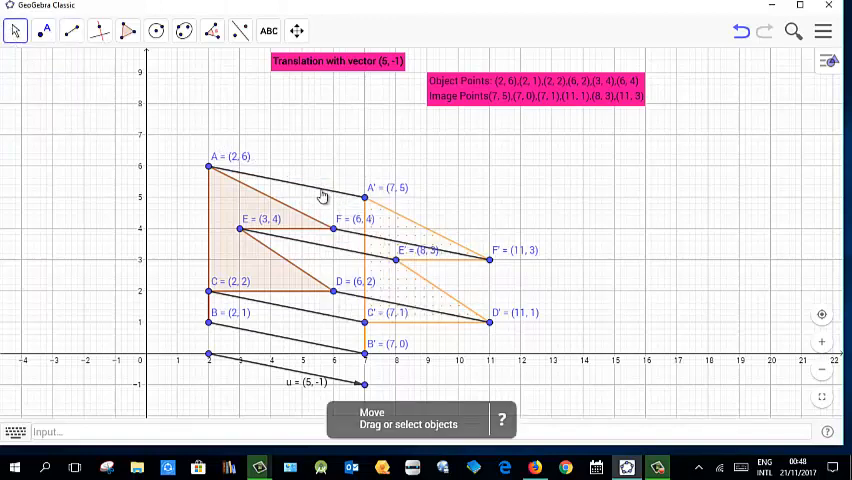
right_click(323, 195)
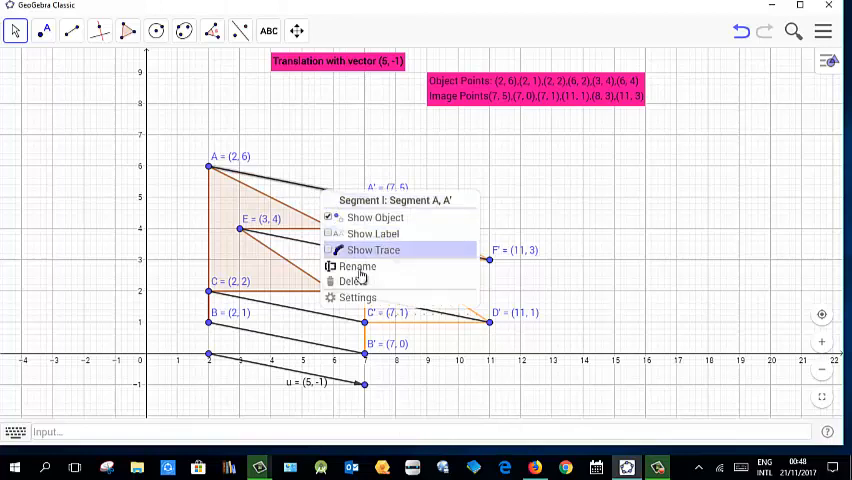
left_click(357, 297)
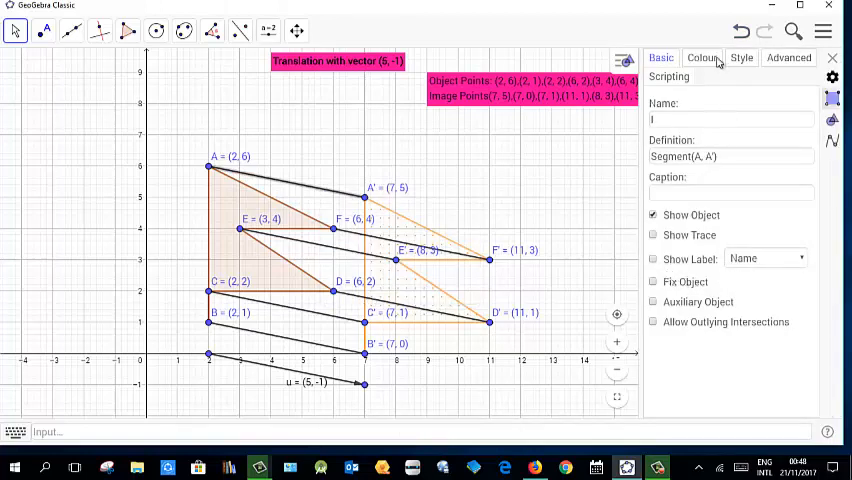
Step: Colour segment AA' pink and choose a dashed line style
left_click(702, 57)
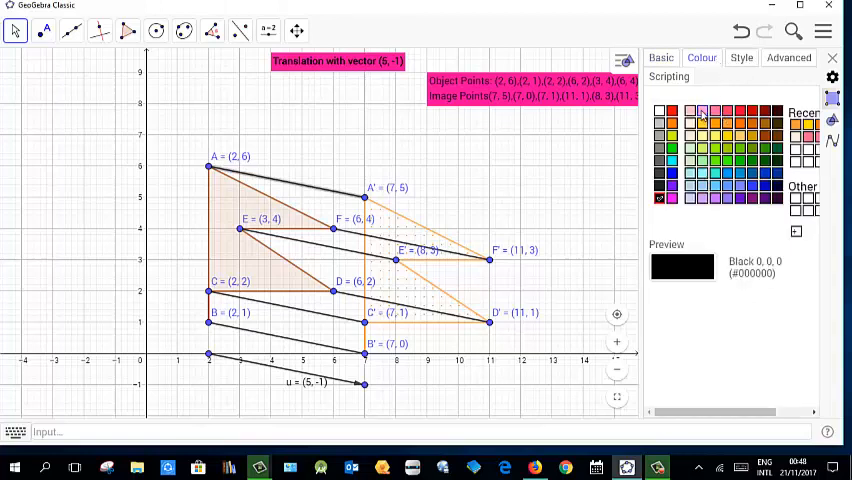
left_click(690, 111)
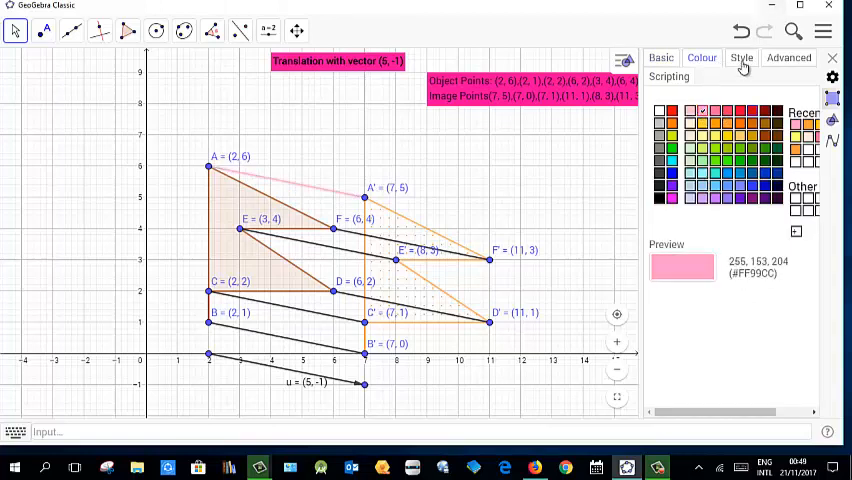
left_click(742, 57)
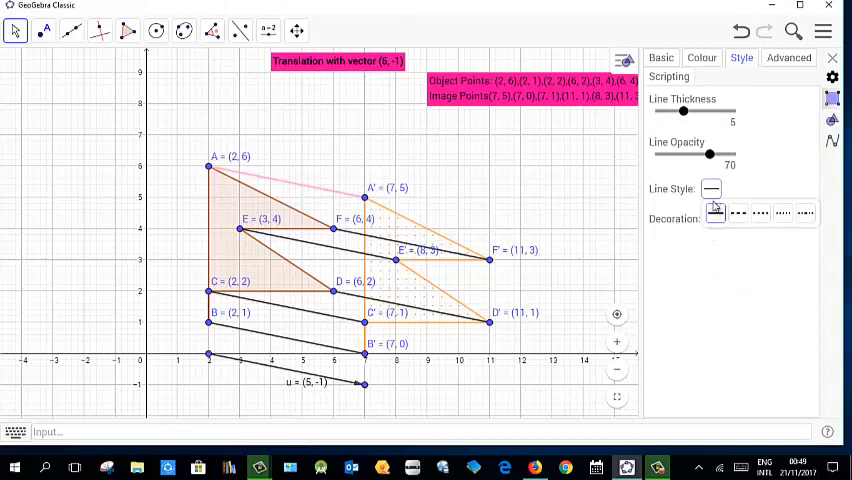
left_click(711, 188)
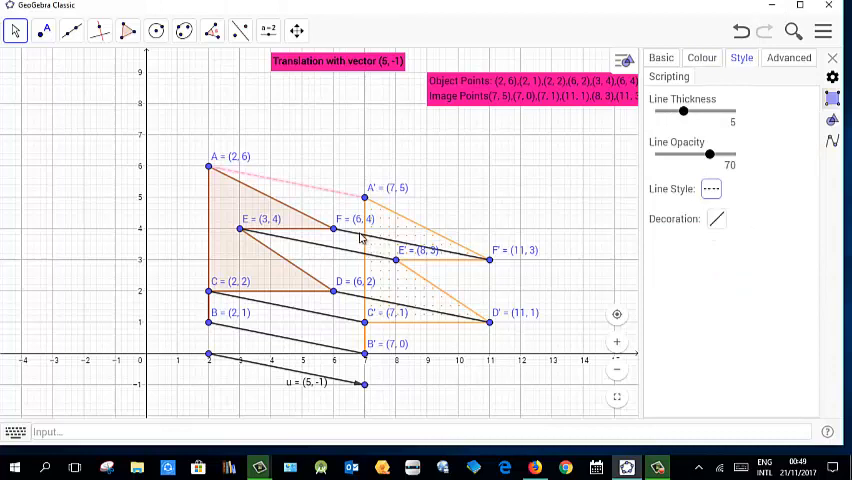
left_click(711, 189)
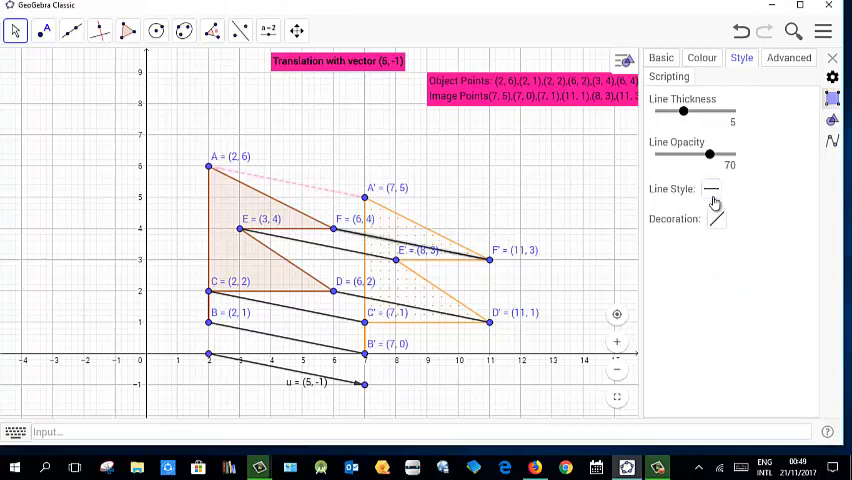
left_click(712, 189)
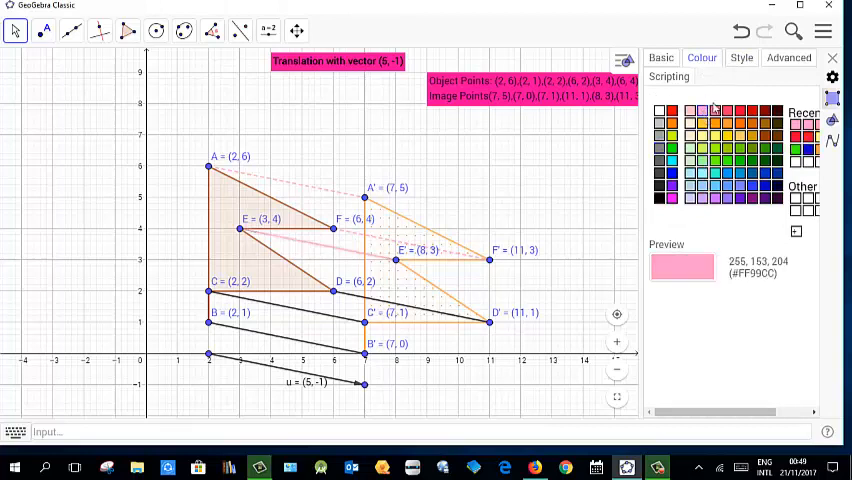
Step: Give the joining segments dashed arrow styling, then drag u to (6.2, -0.9)
left_click(741, 57)
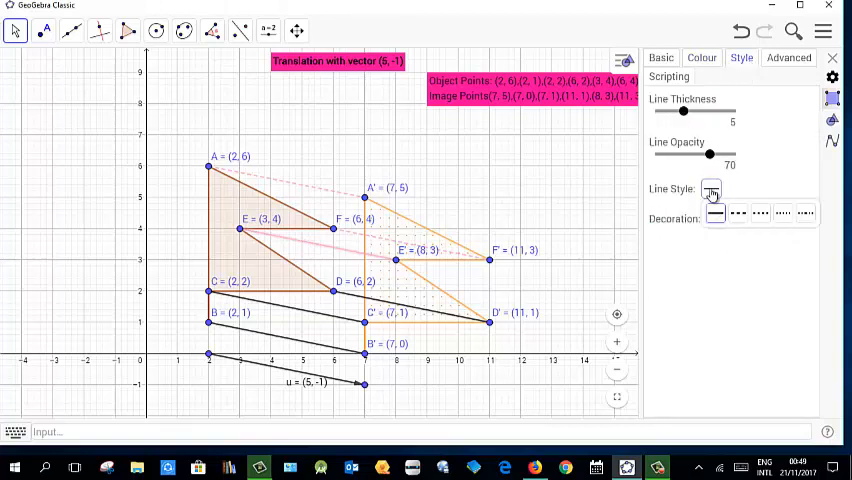
left_click(711, 189)
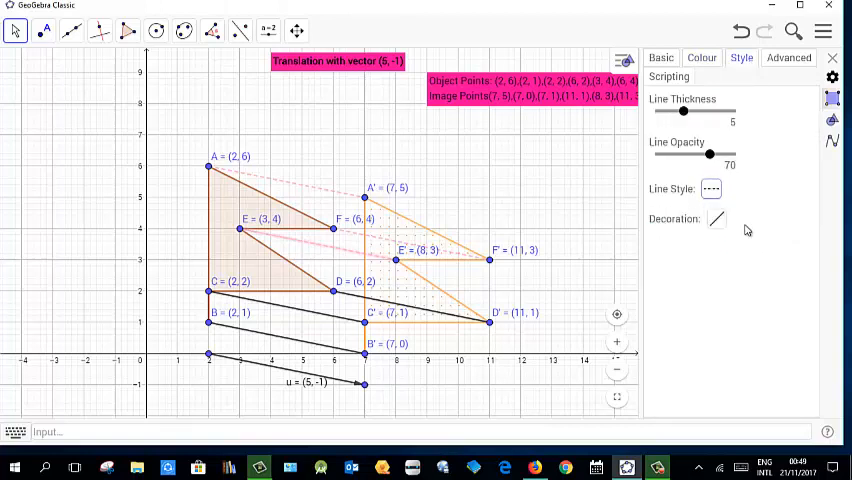
left_click(715, 219)
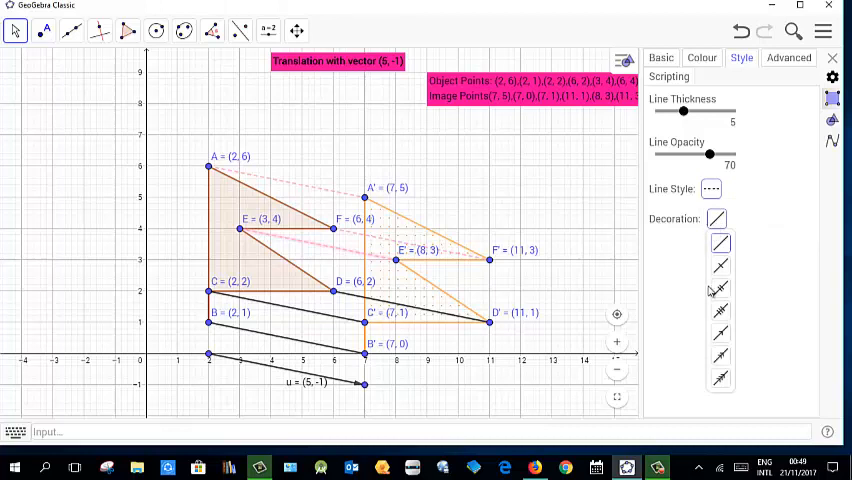
left_click(701, 57)
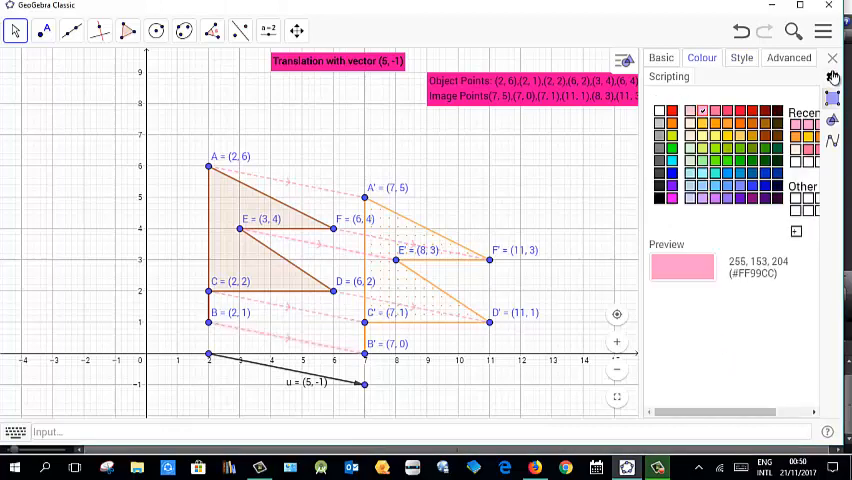
left_click(831, 57)
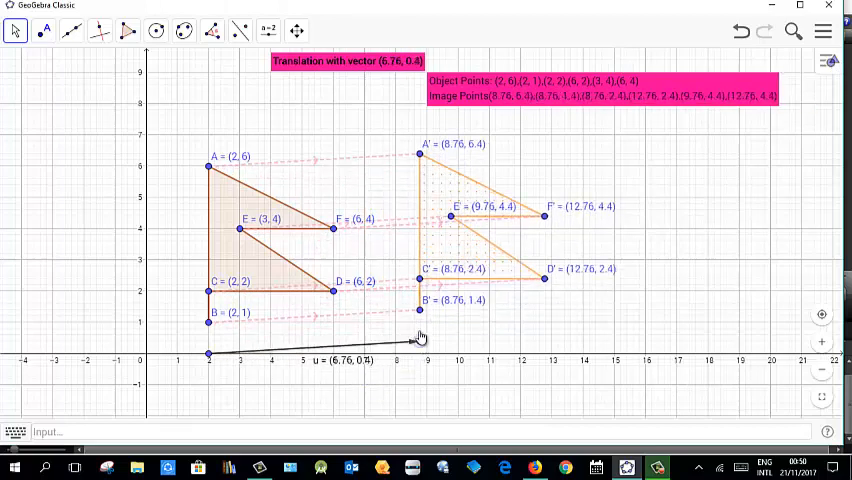
left_click_drag(418, 338, 338, 328)
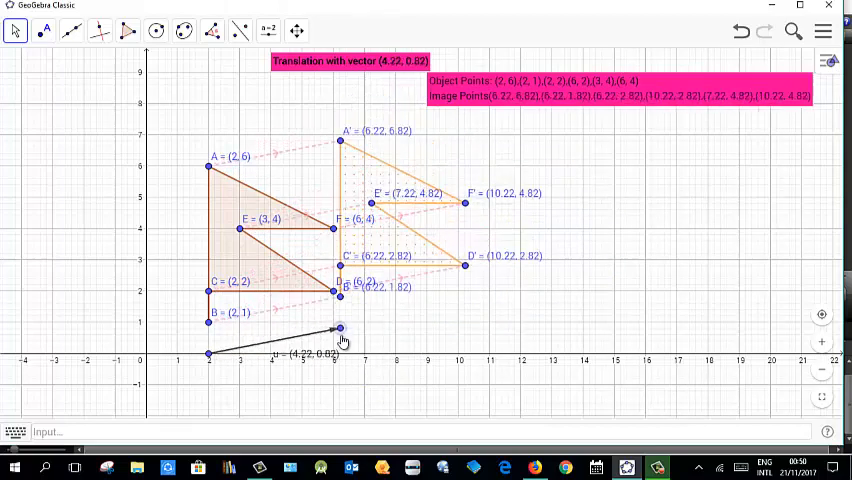
left_click_drag(338, 329, 401, 386)
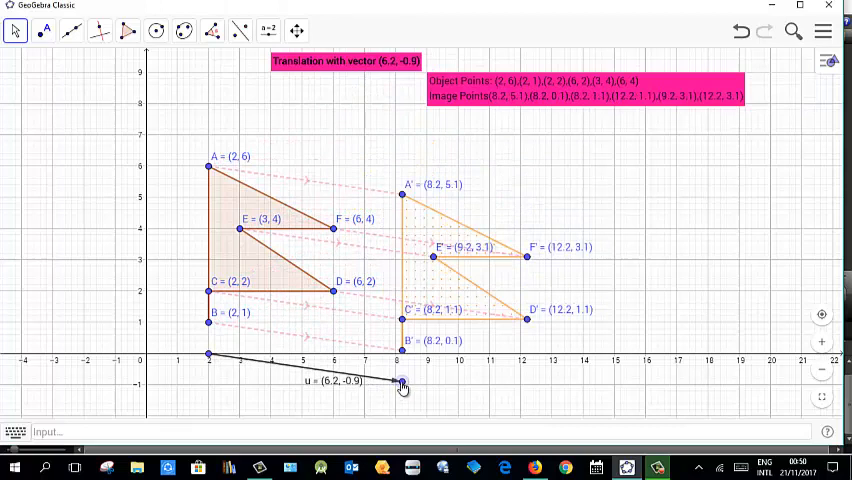